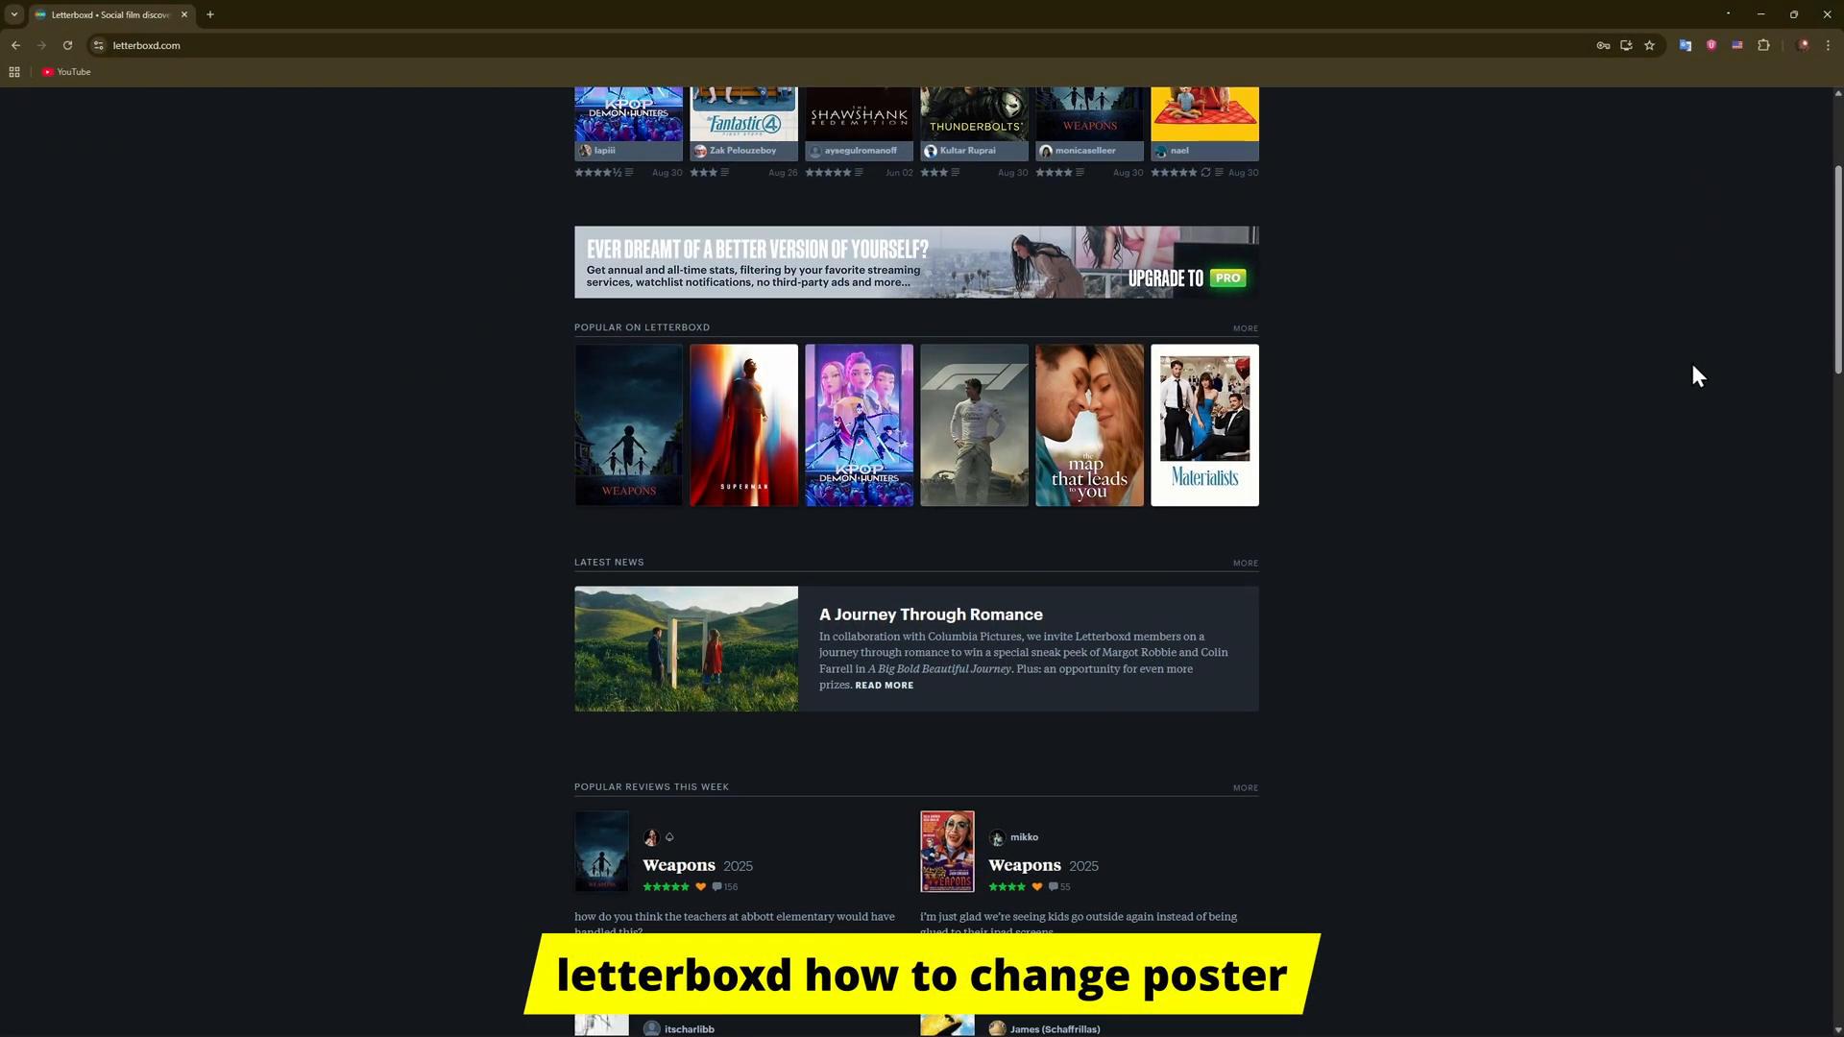
# Scroll the homepage and open the username account menu in the top bar.
pyautogui.scroll(-3)
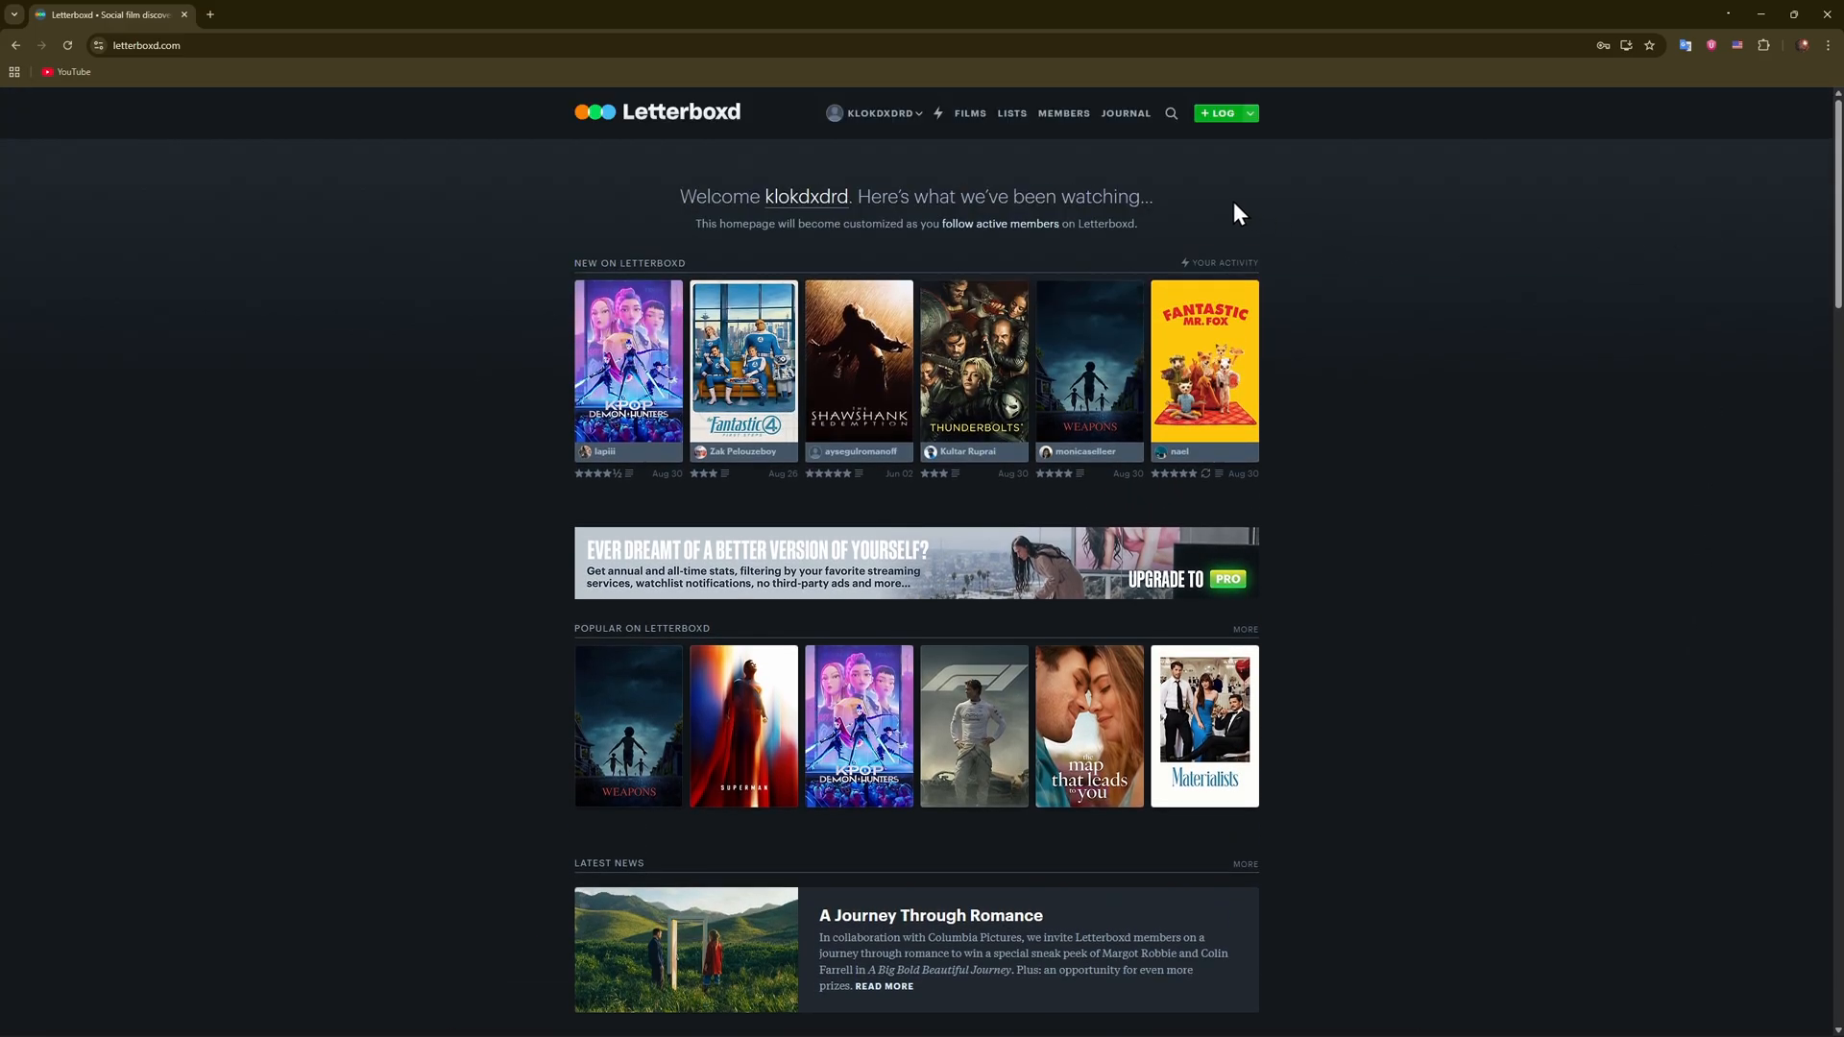
pyautogui.click(876, 113)
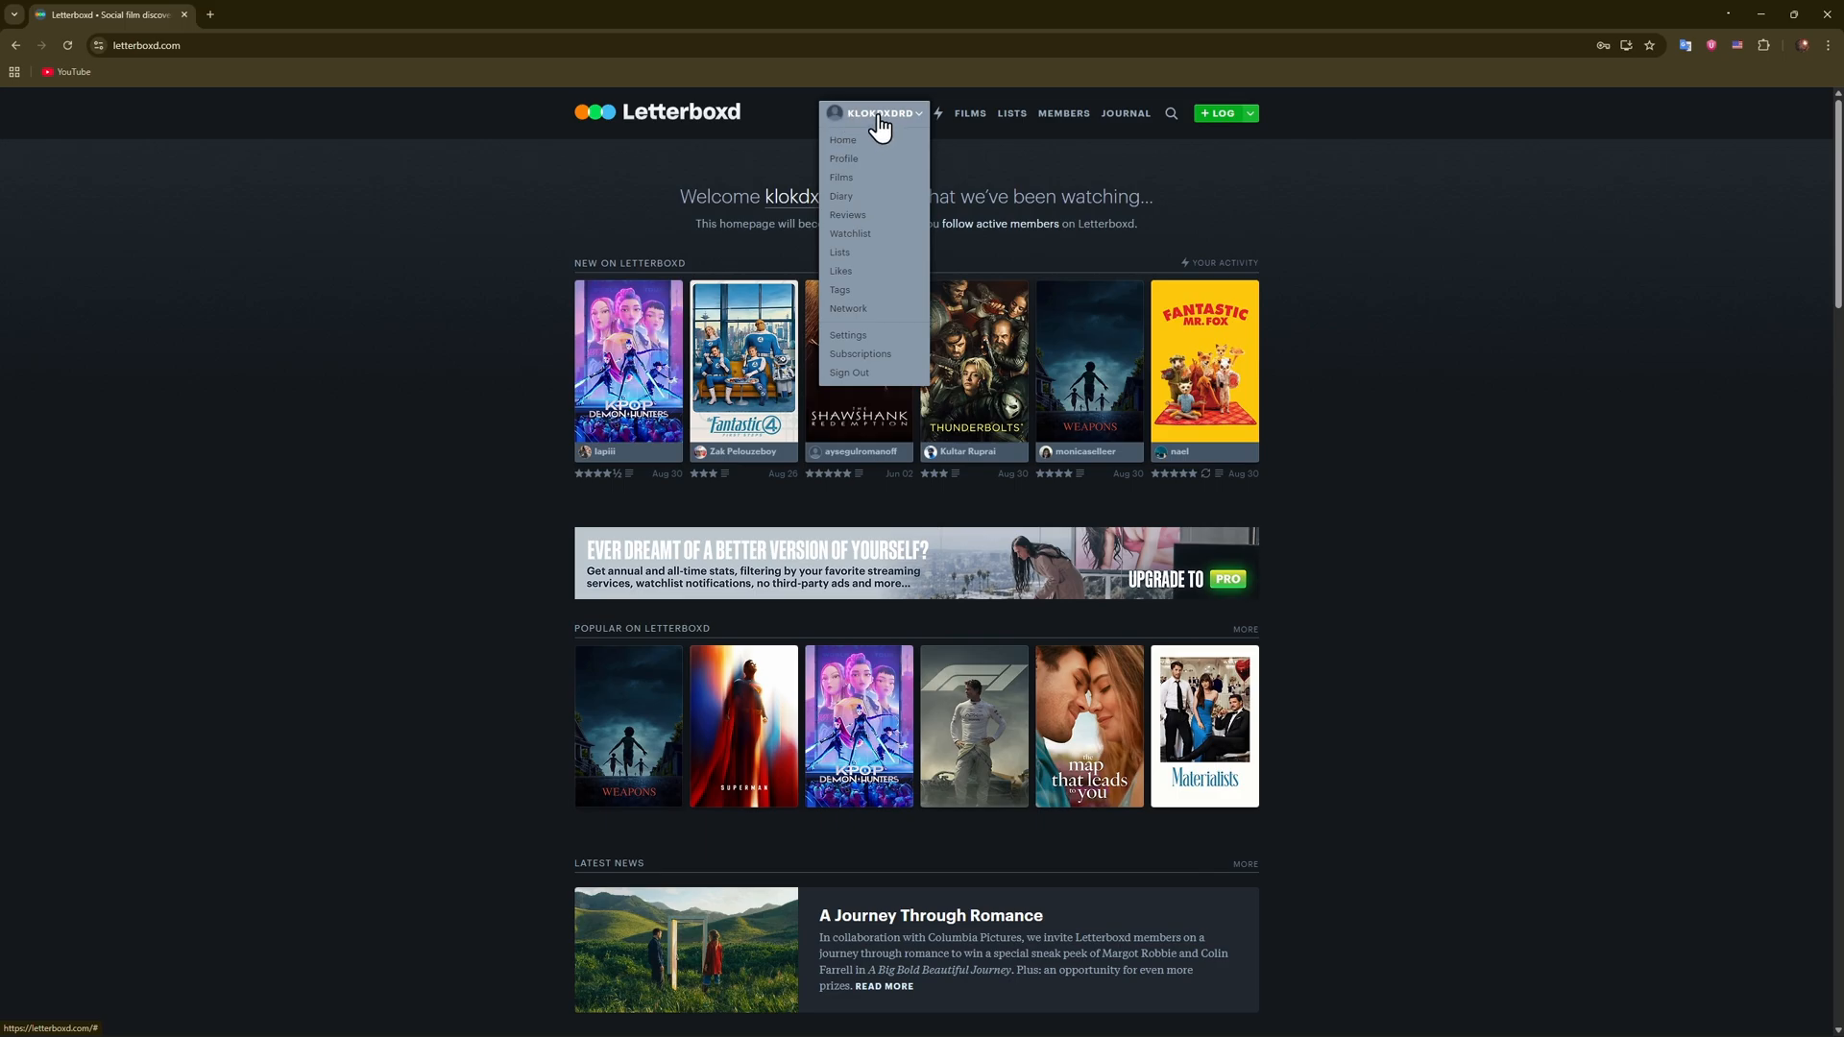
pyautogui.moveTo(875, 122)
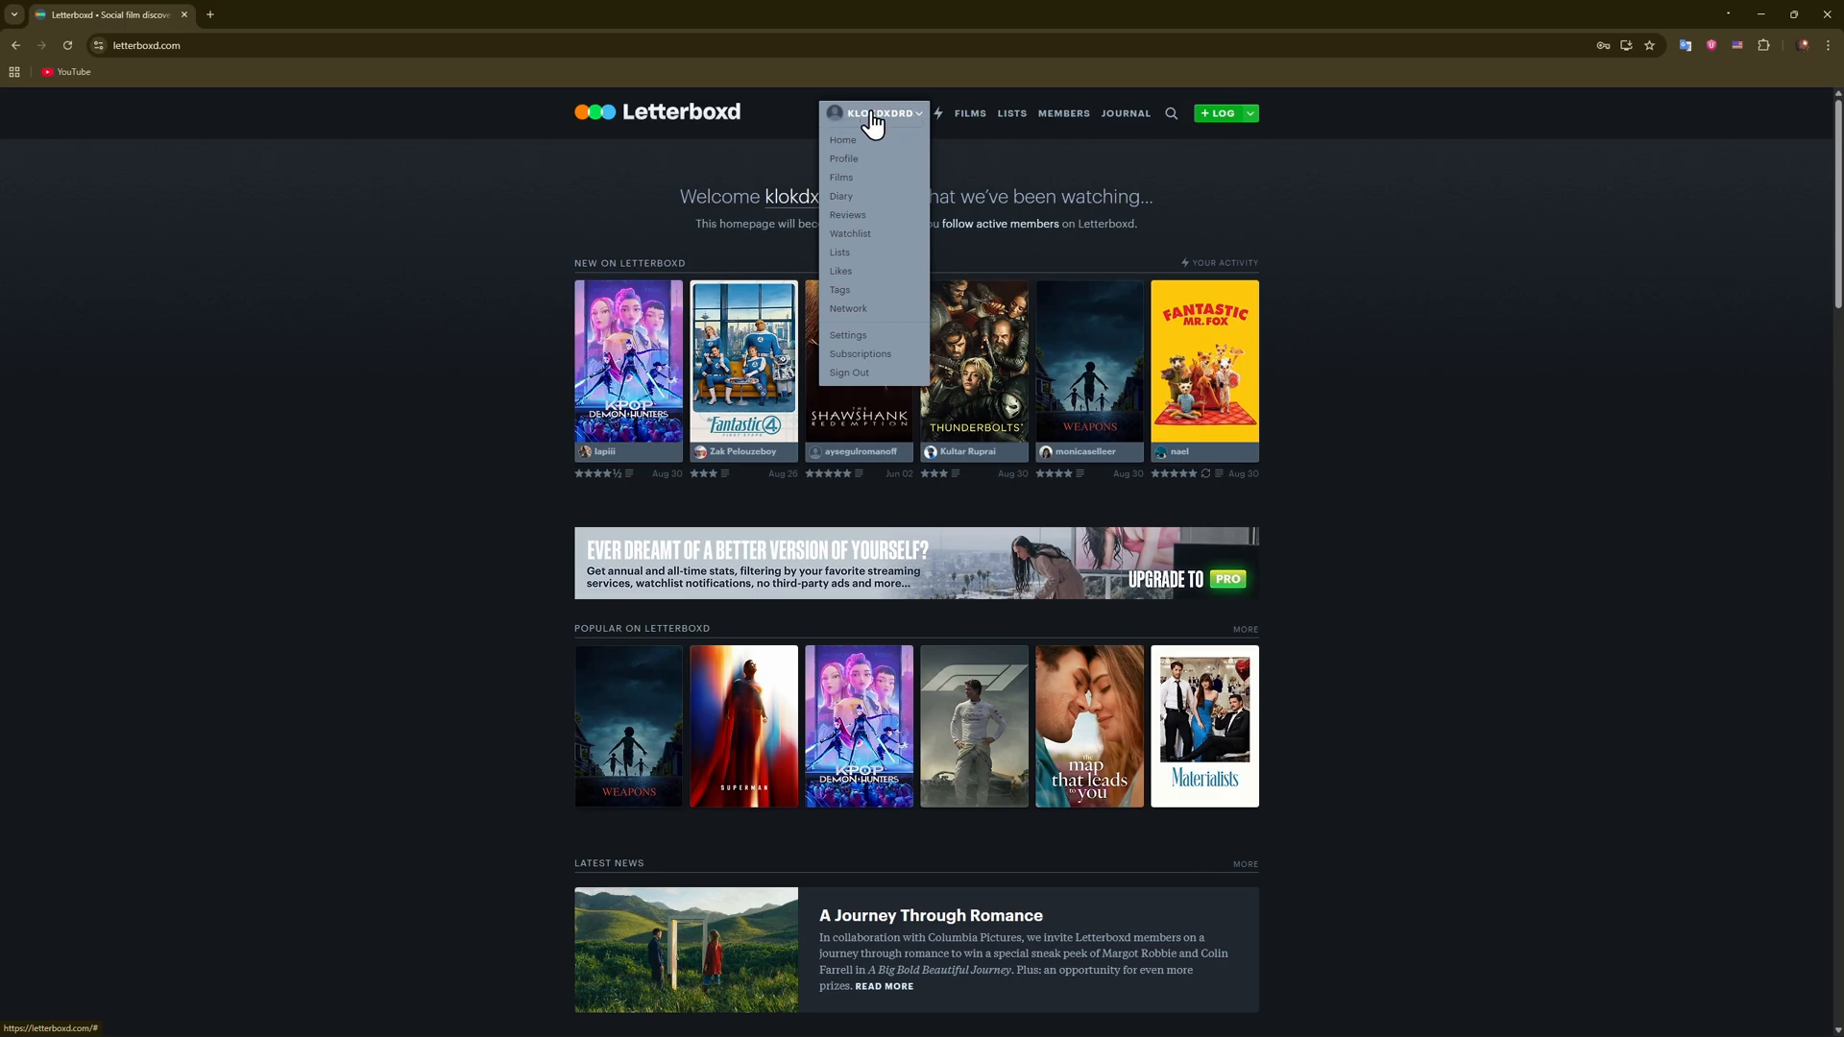
pyautogui.moveTo(848, 335)
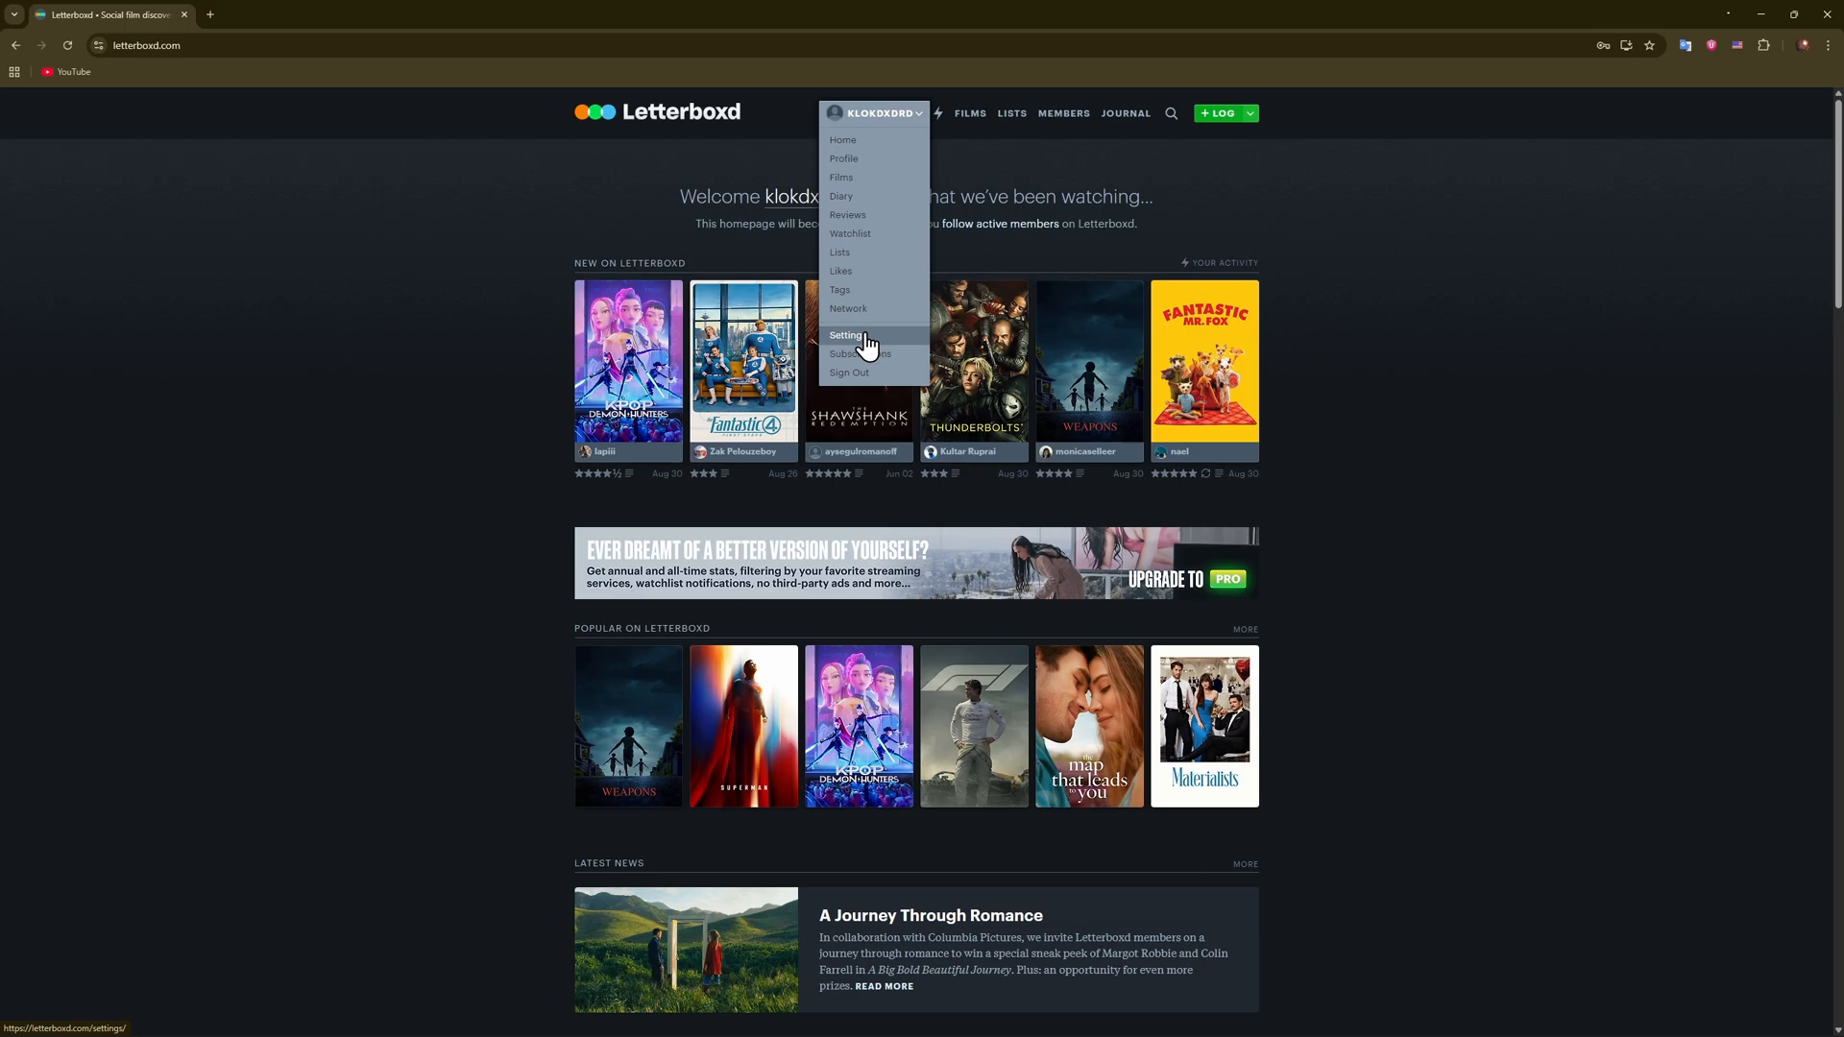
# Go to Settings from the account menu to reach the profile form.
pyautogui.click(844, 335)
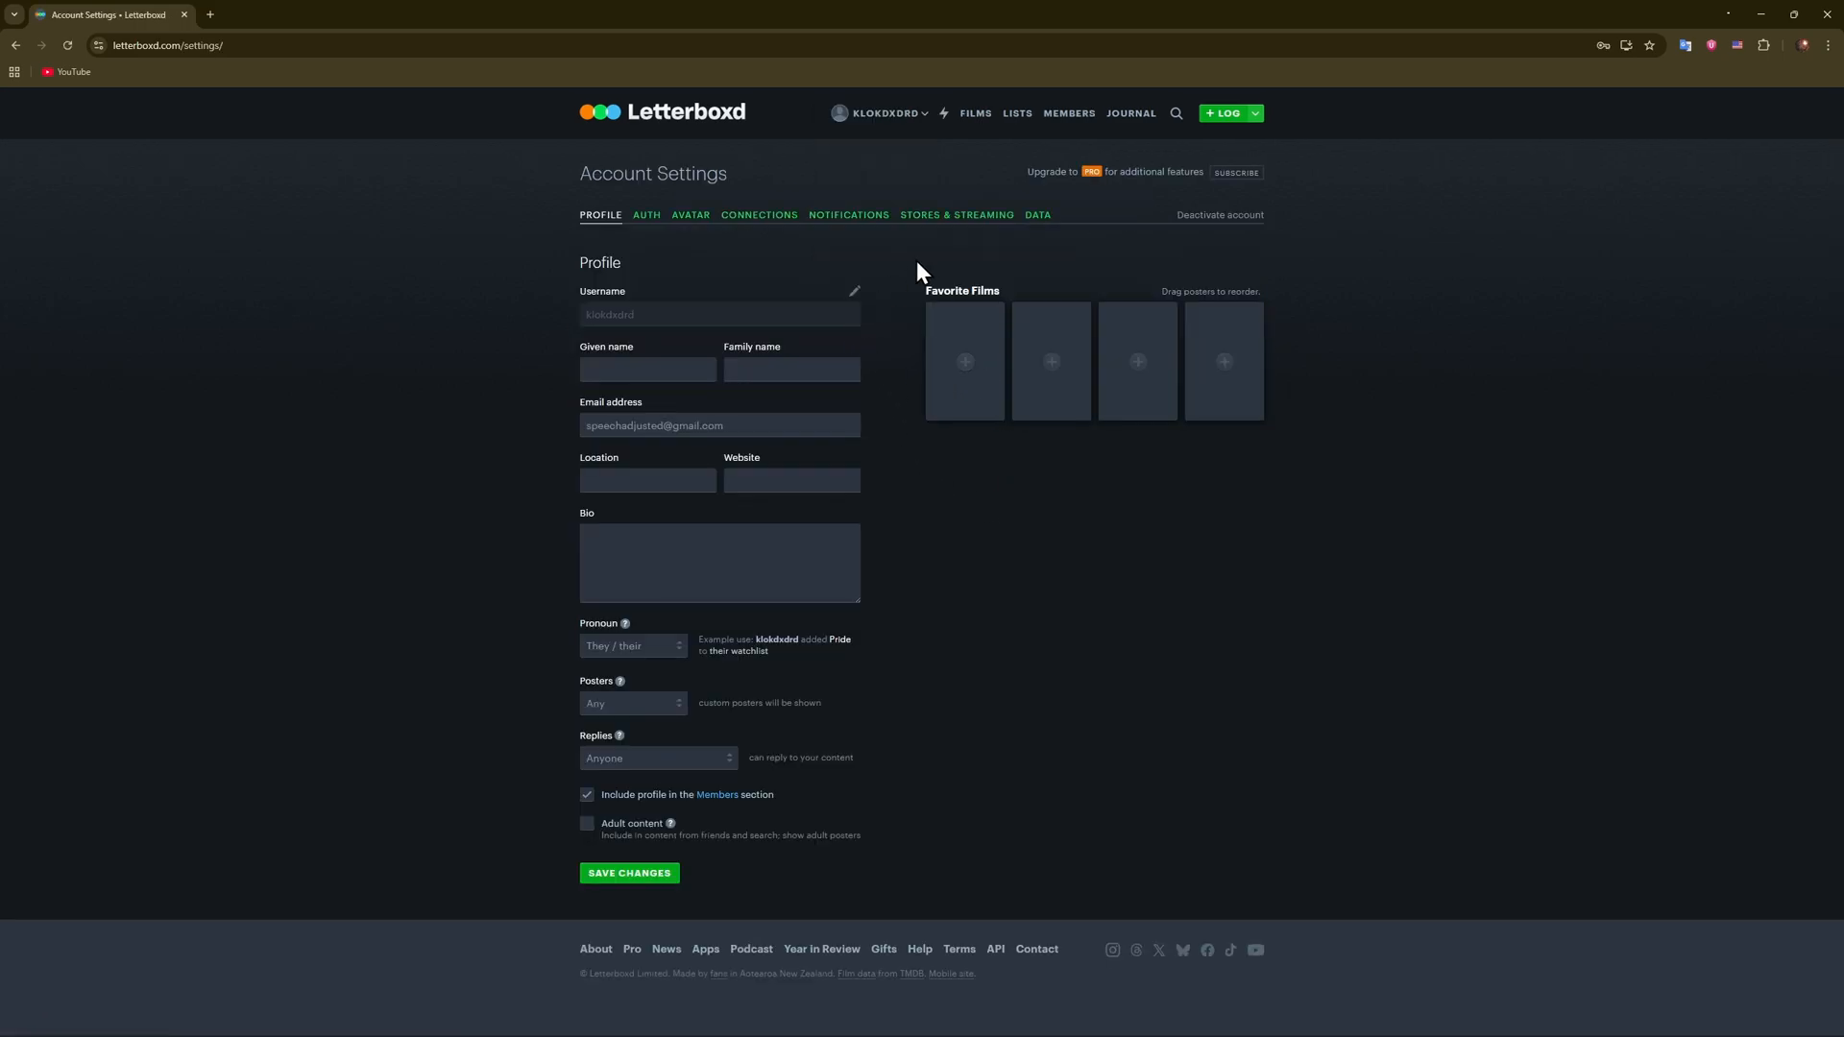
pyautogui.moveTo(1180, 261)
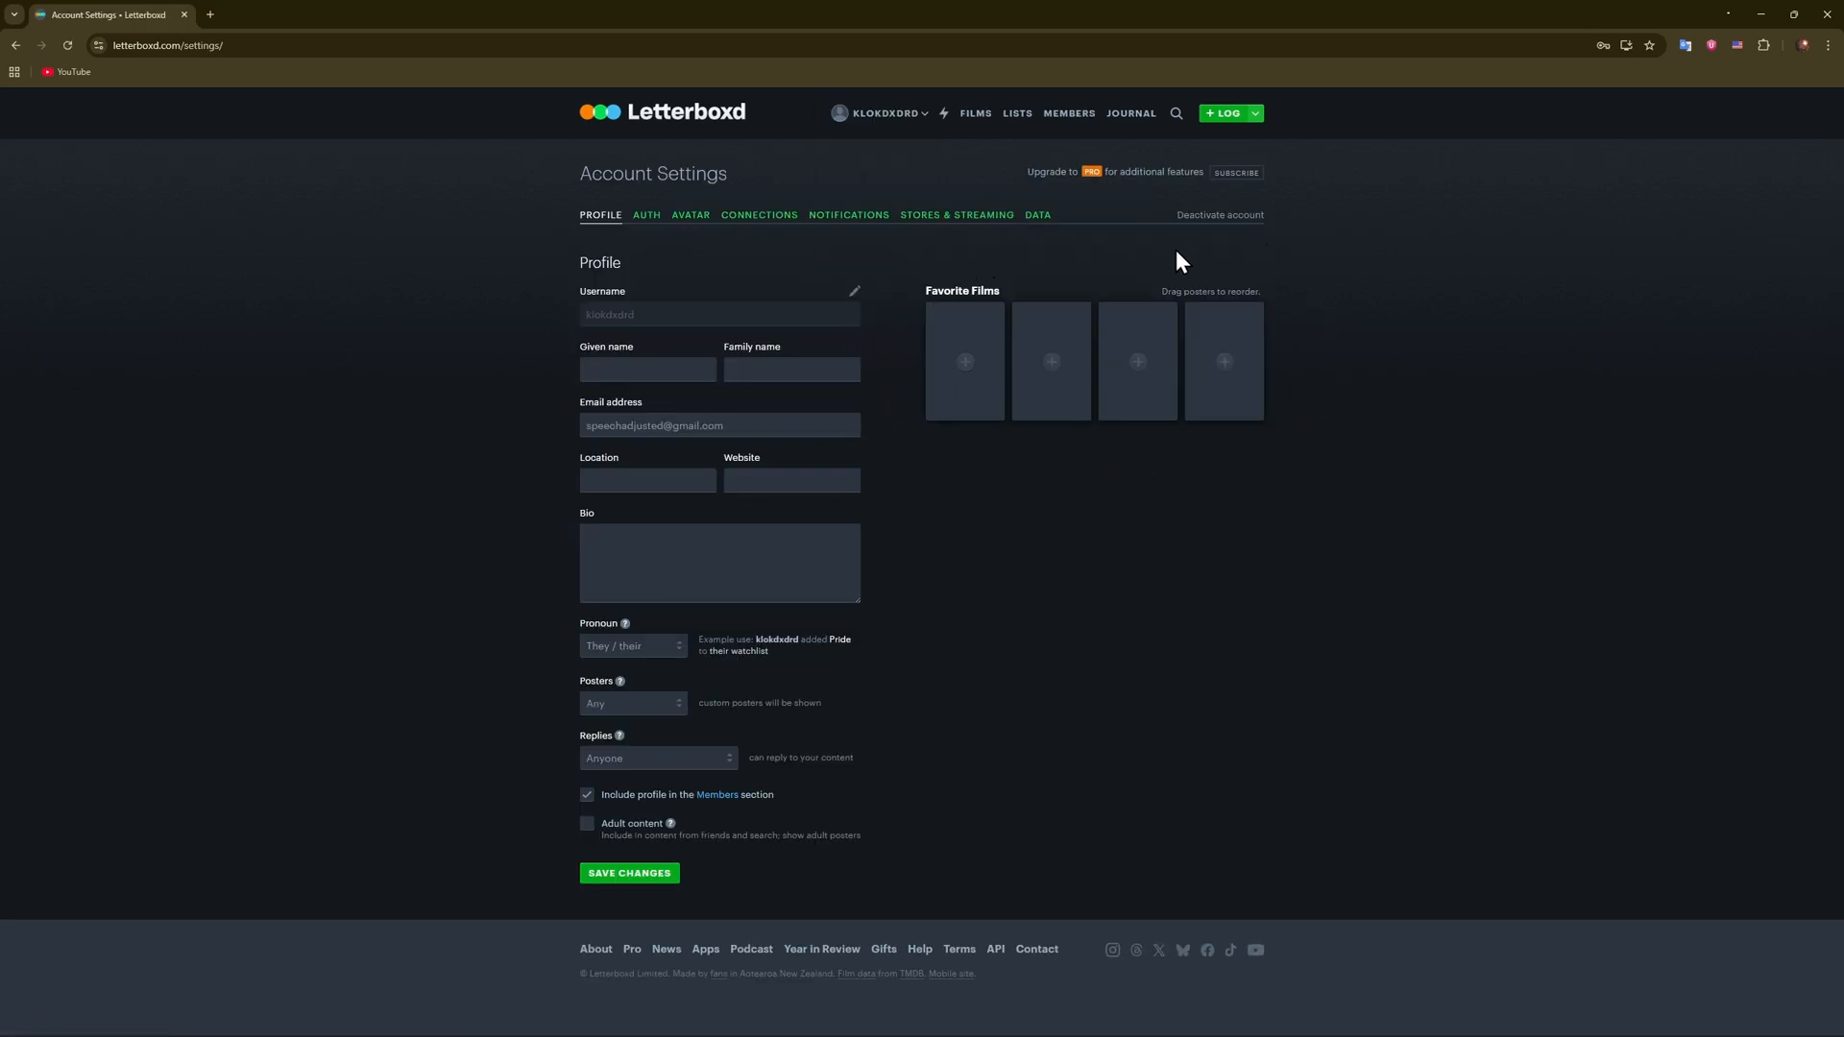
pyautogui.moveTo(1044, 462)
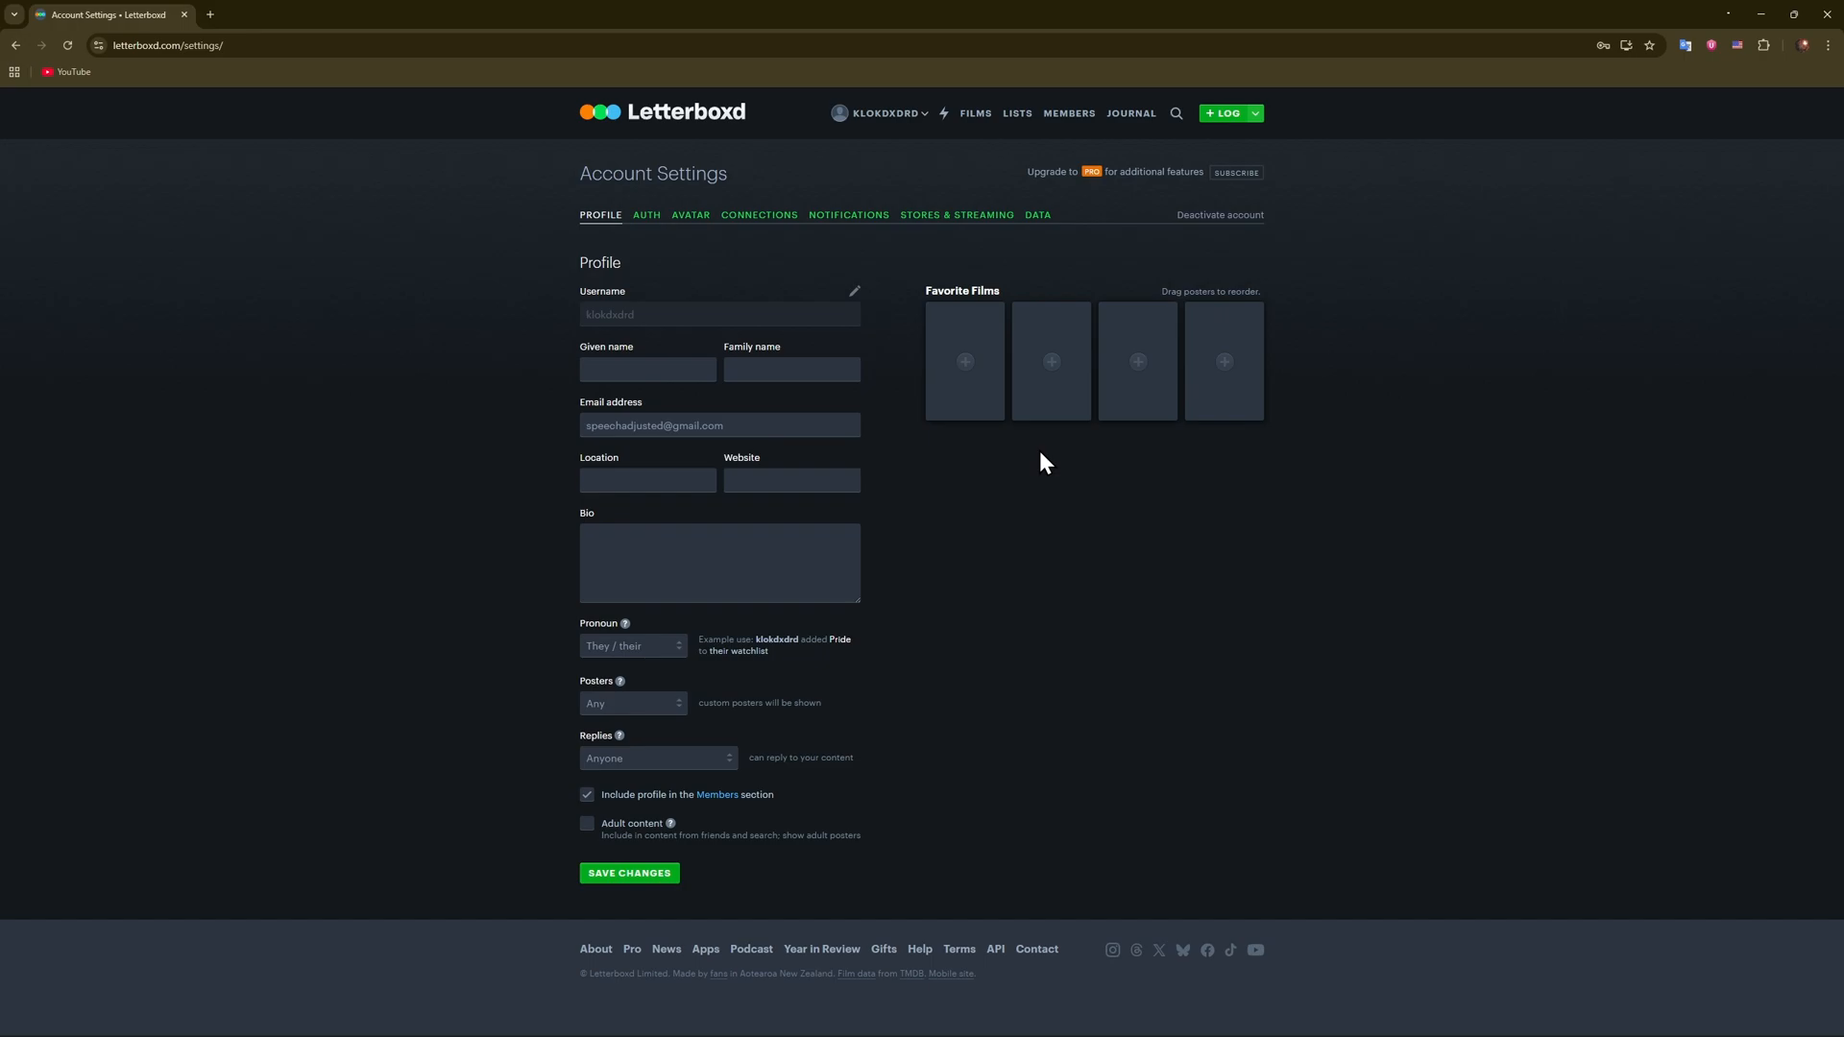
pyautogui.moveTo(914, 424)
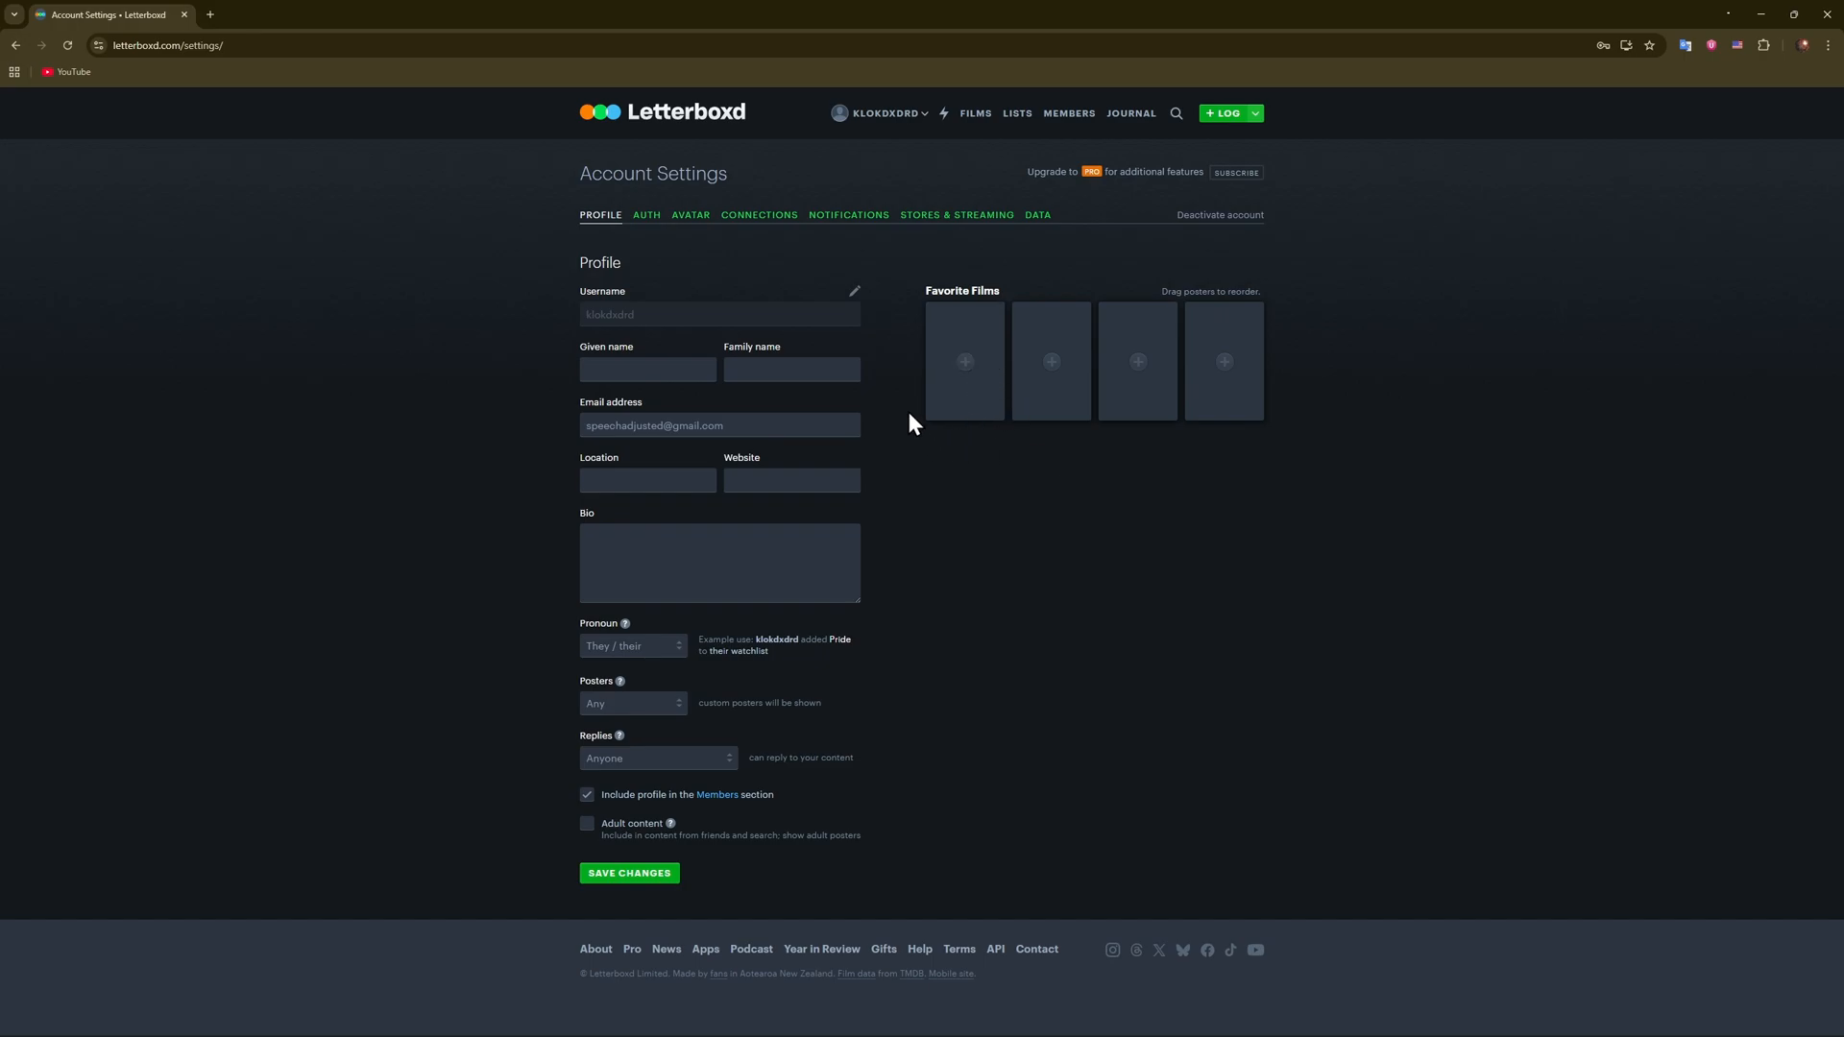
pyautogui.moveTo(965, 361)
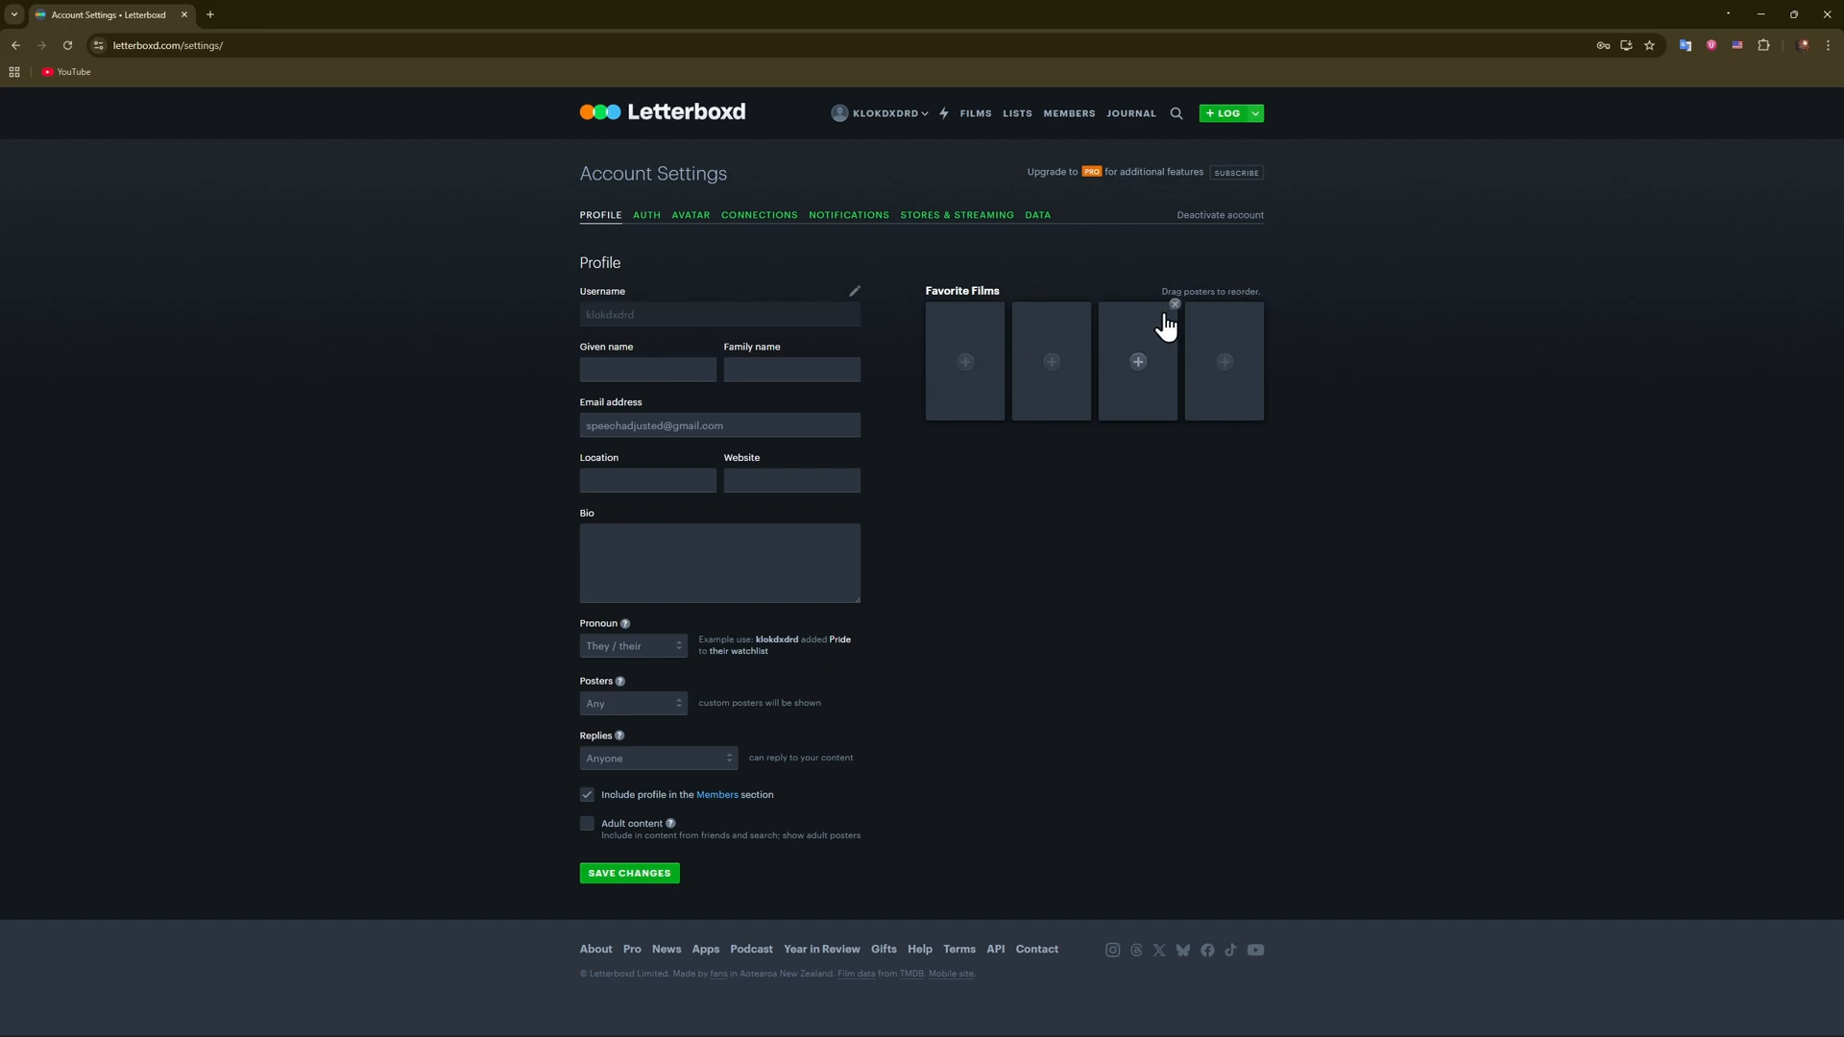
pyautogui.moveTo(1115, 293)
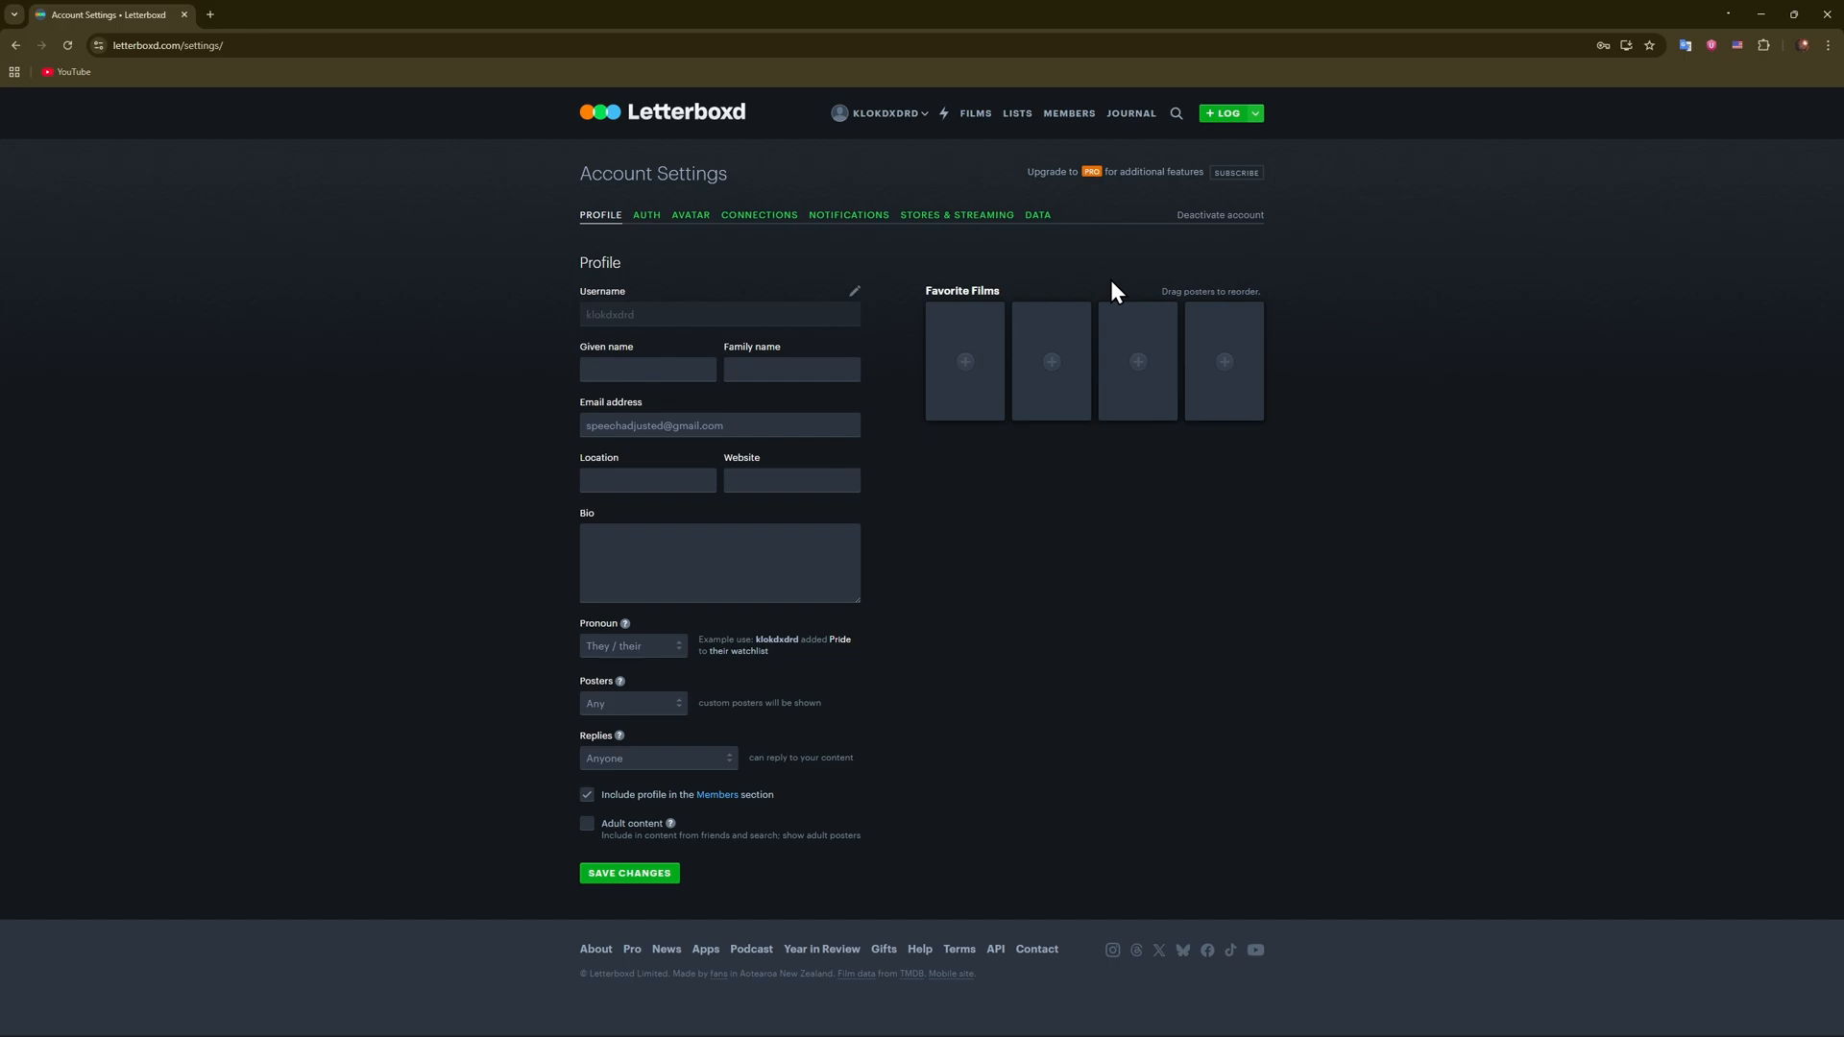
pyautogui.moveTo(976, 304)
pyautogui.write('arrival')
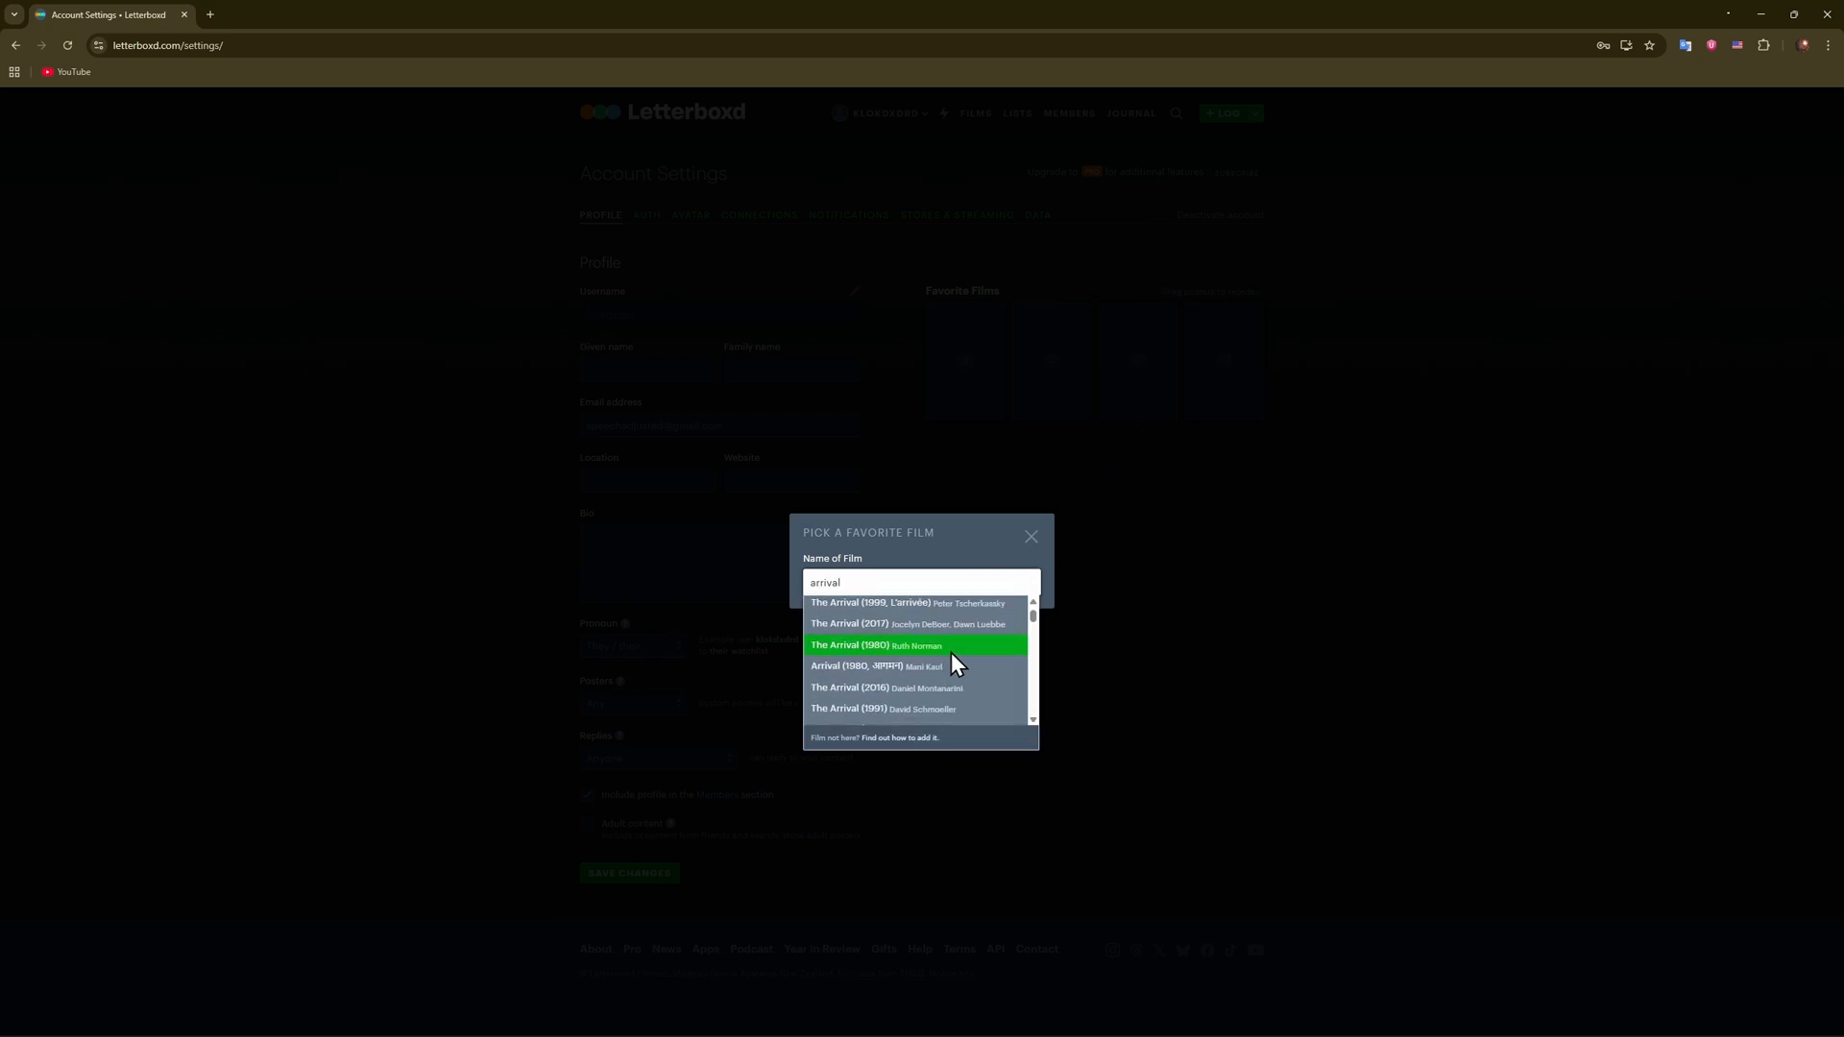
# Scroll through the 'arrival' search results in the favourite-film picker.
pyautogui.scroll(-3)
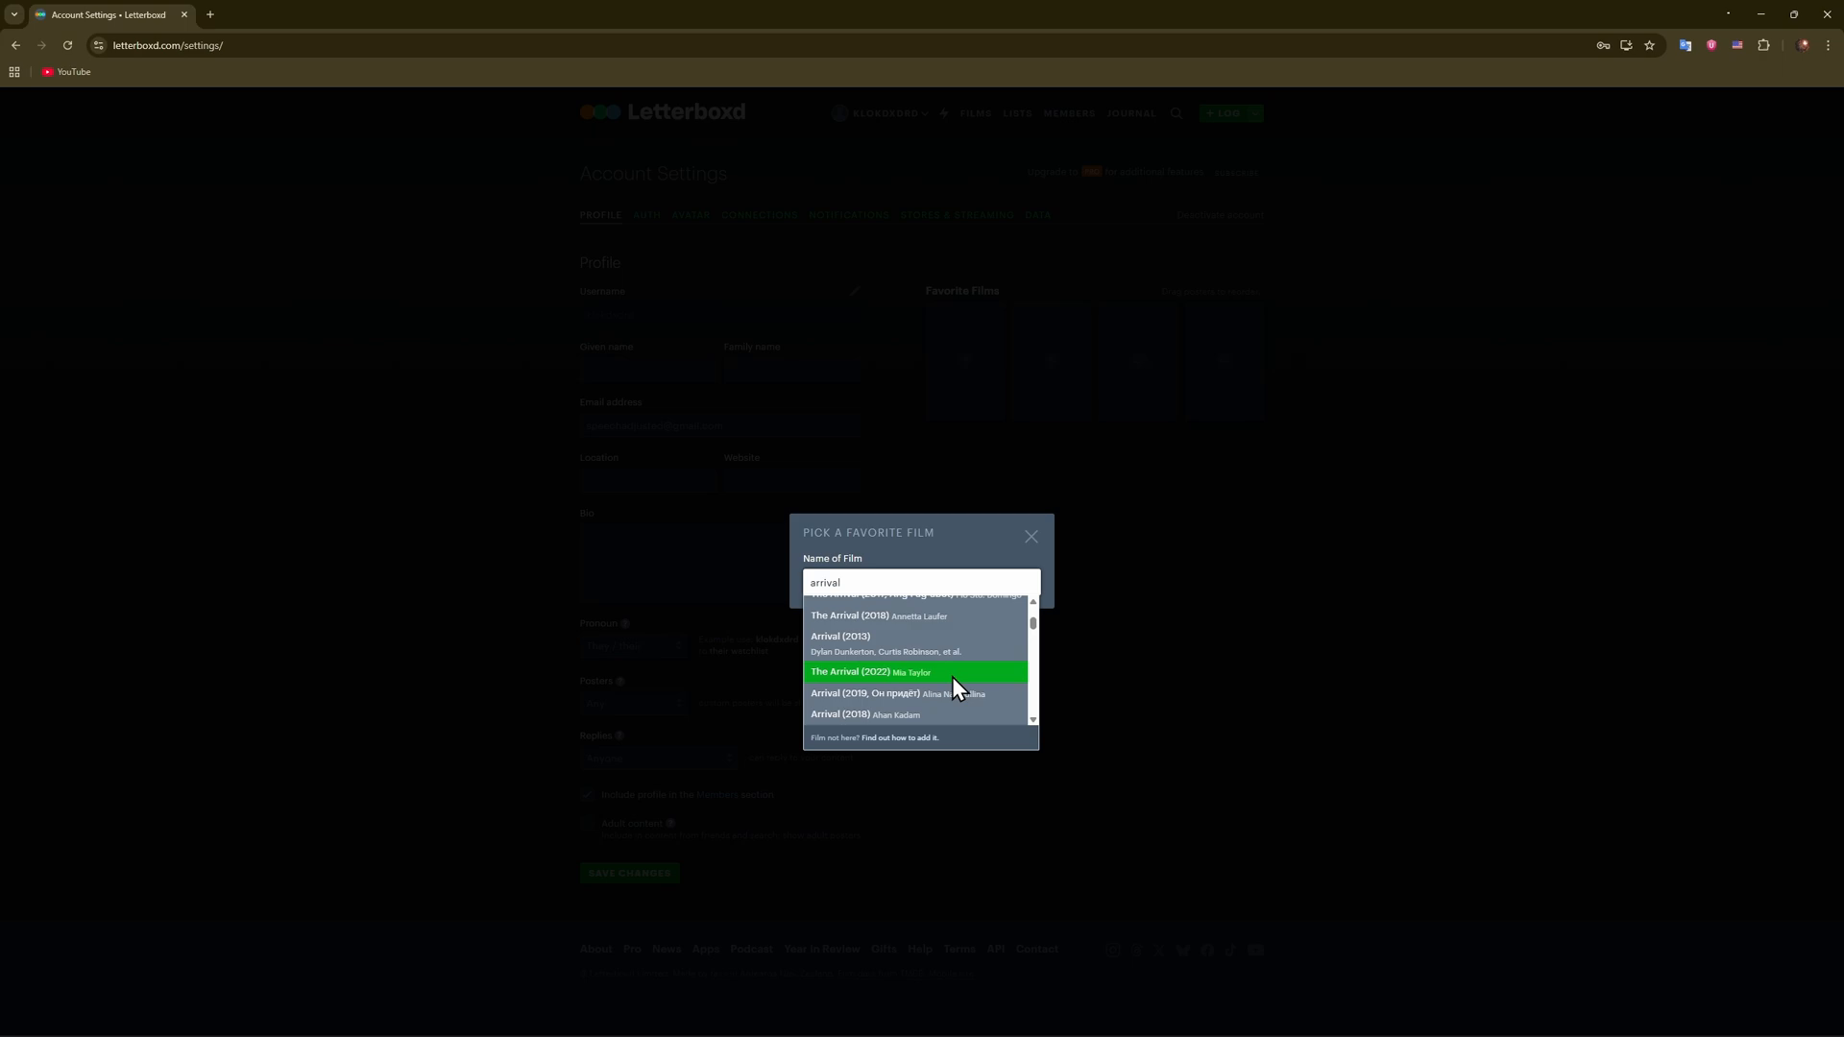
pyautogui.moveTo(952, 701)
pyautogui.write('d')
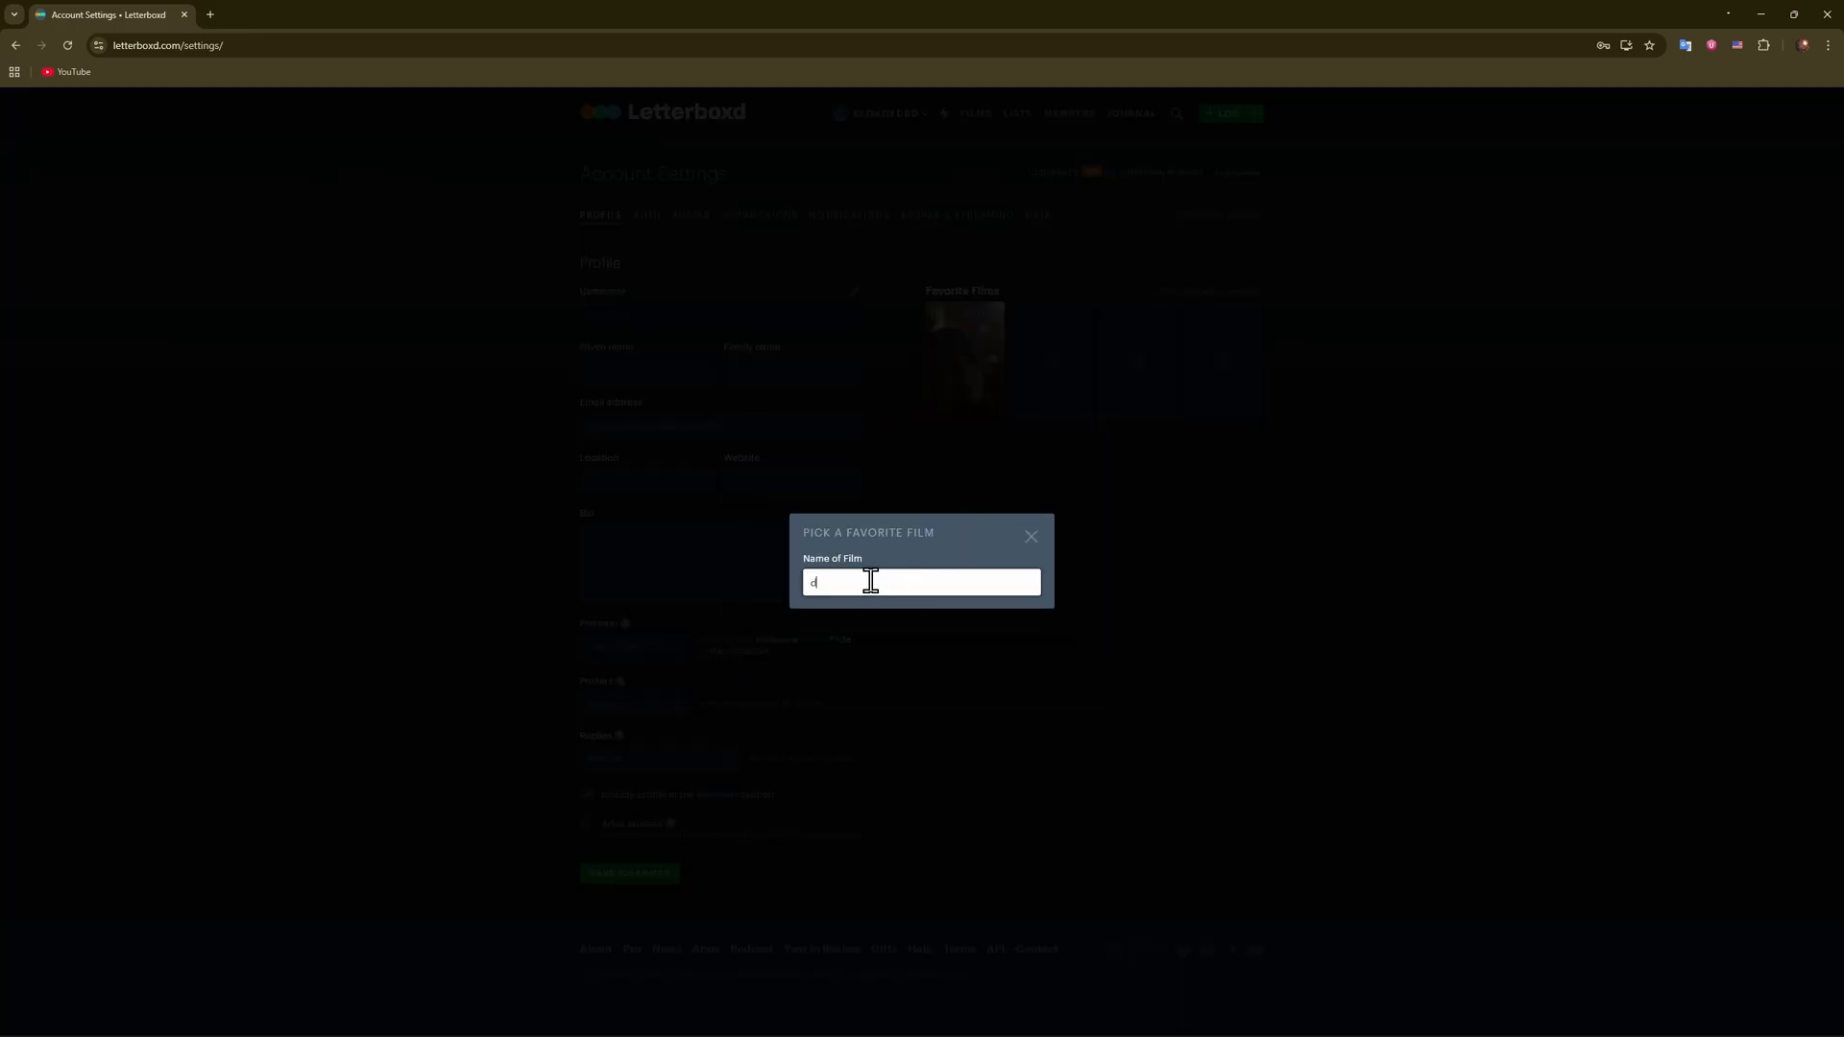
# Search 'deadpool' and add Deadpool (2016) as the second favourite film.
pyautogui.write('eadpool')
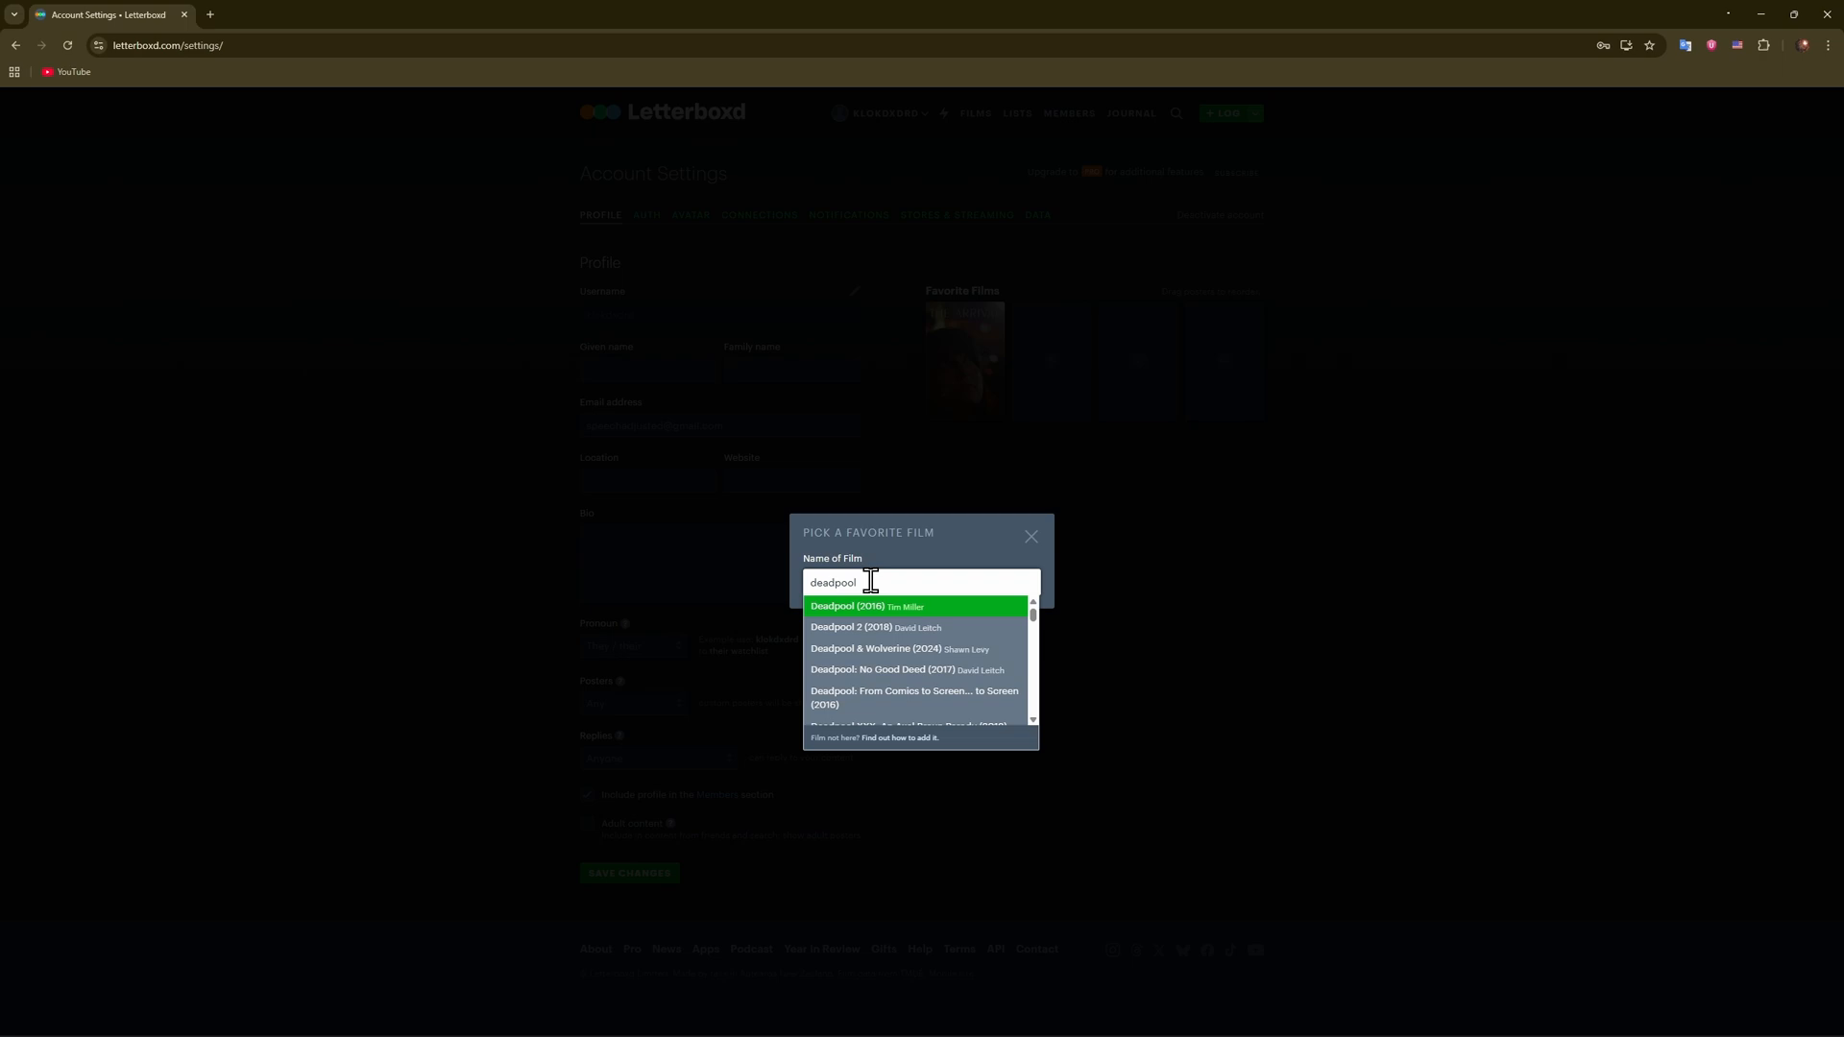
pyautogui.moveTo(921, 627)
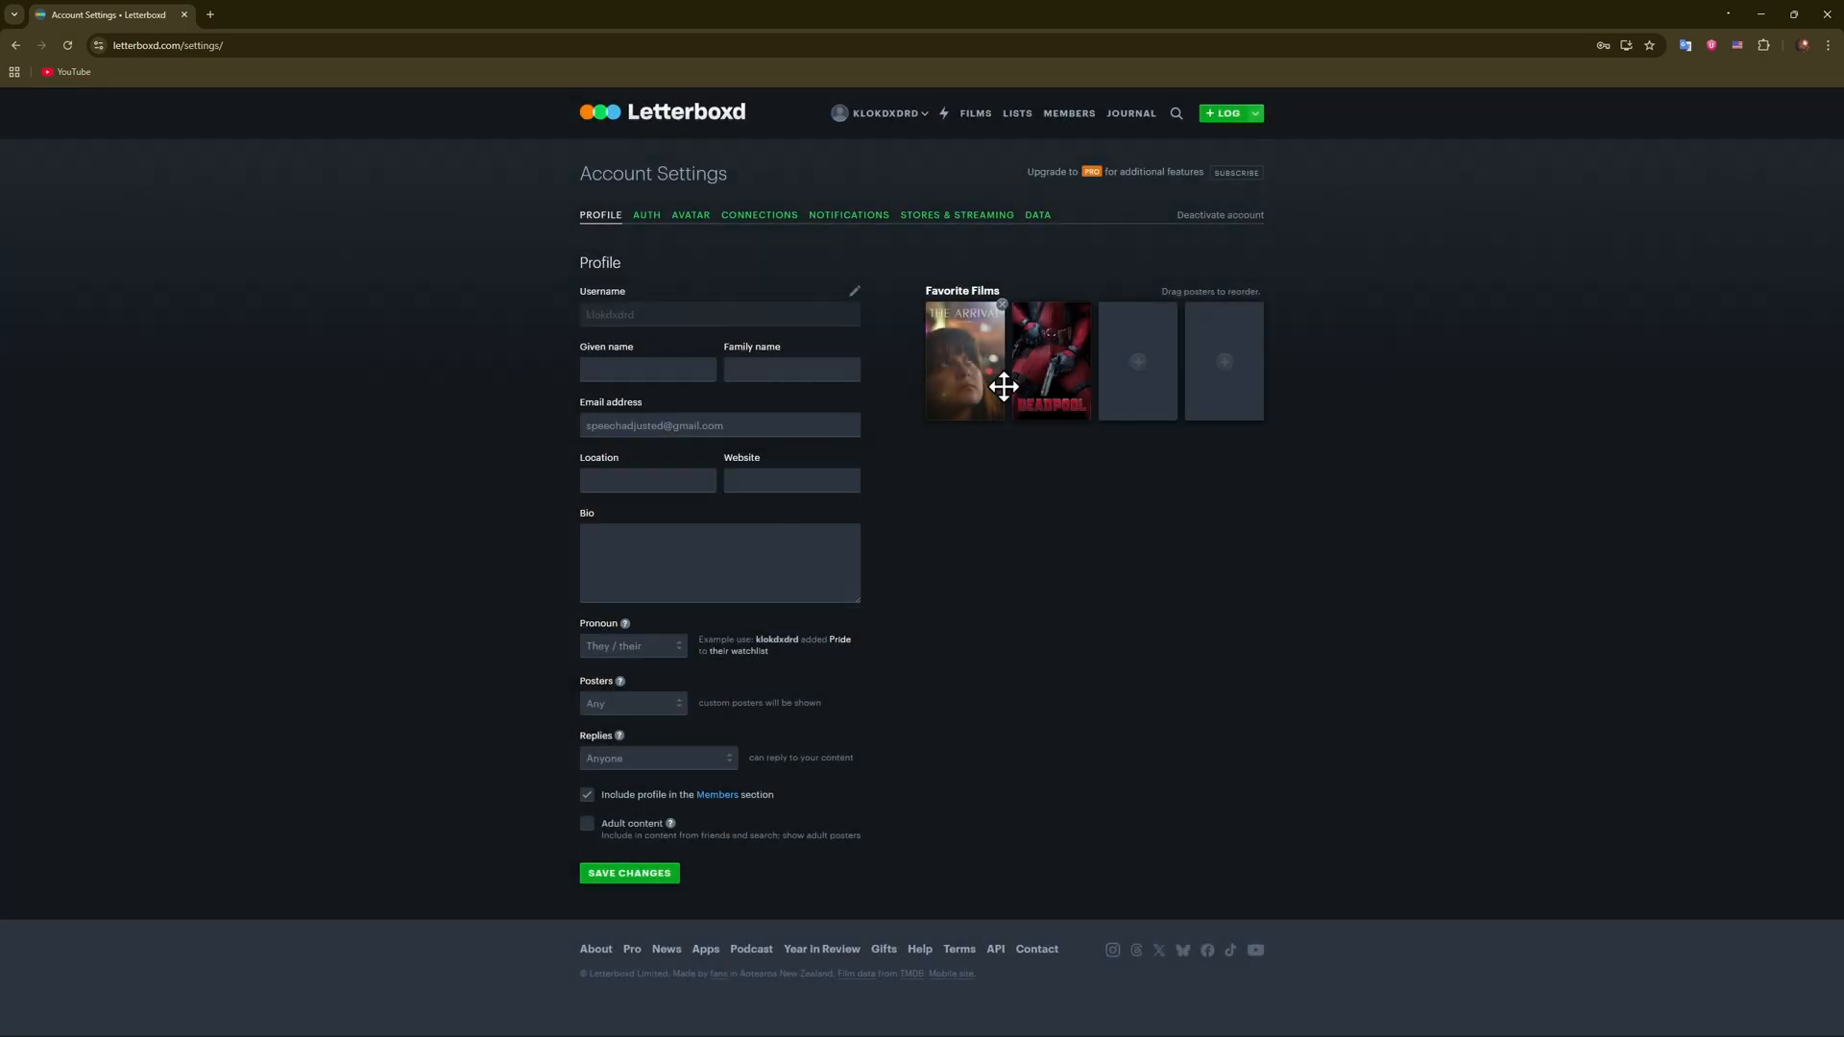
pyautogui.moveTo(1005, 386); pyautogui.dragTo(1090, 375)
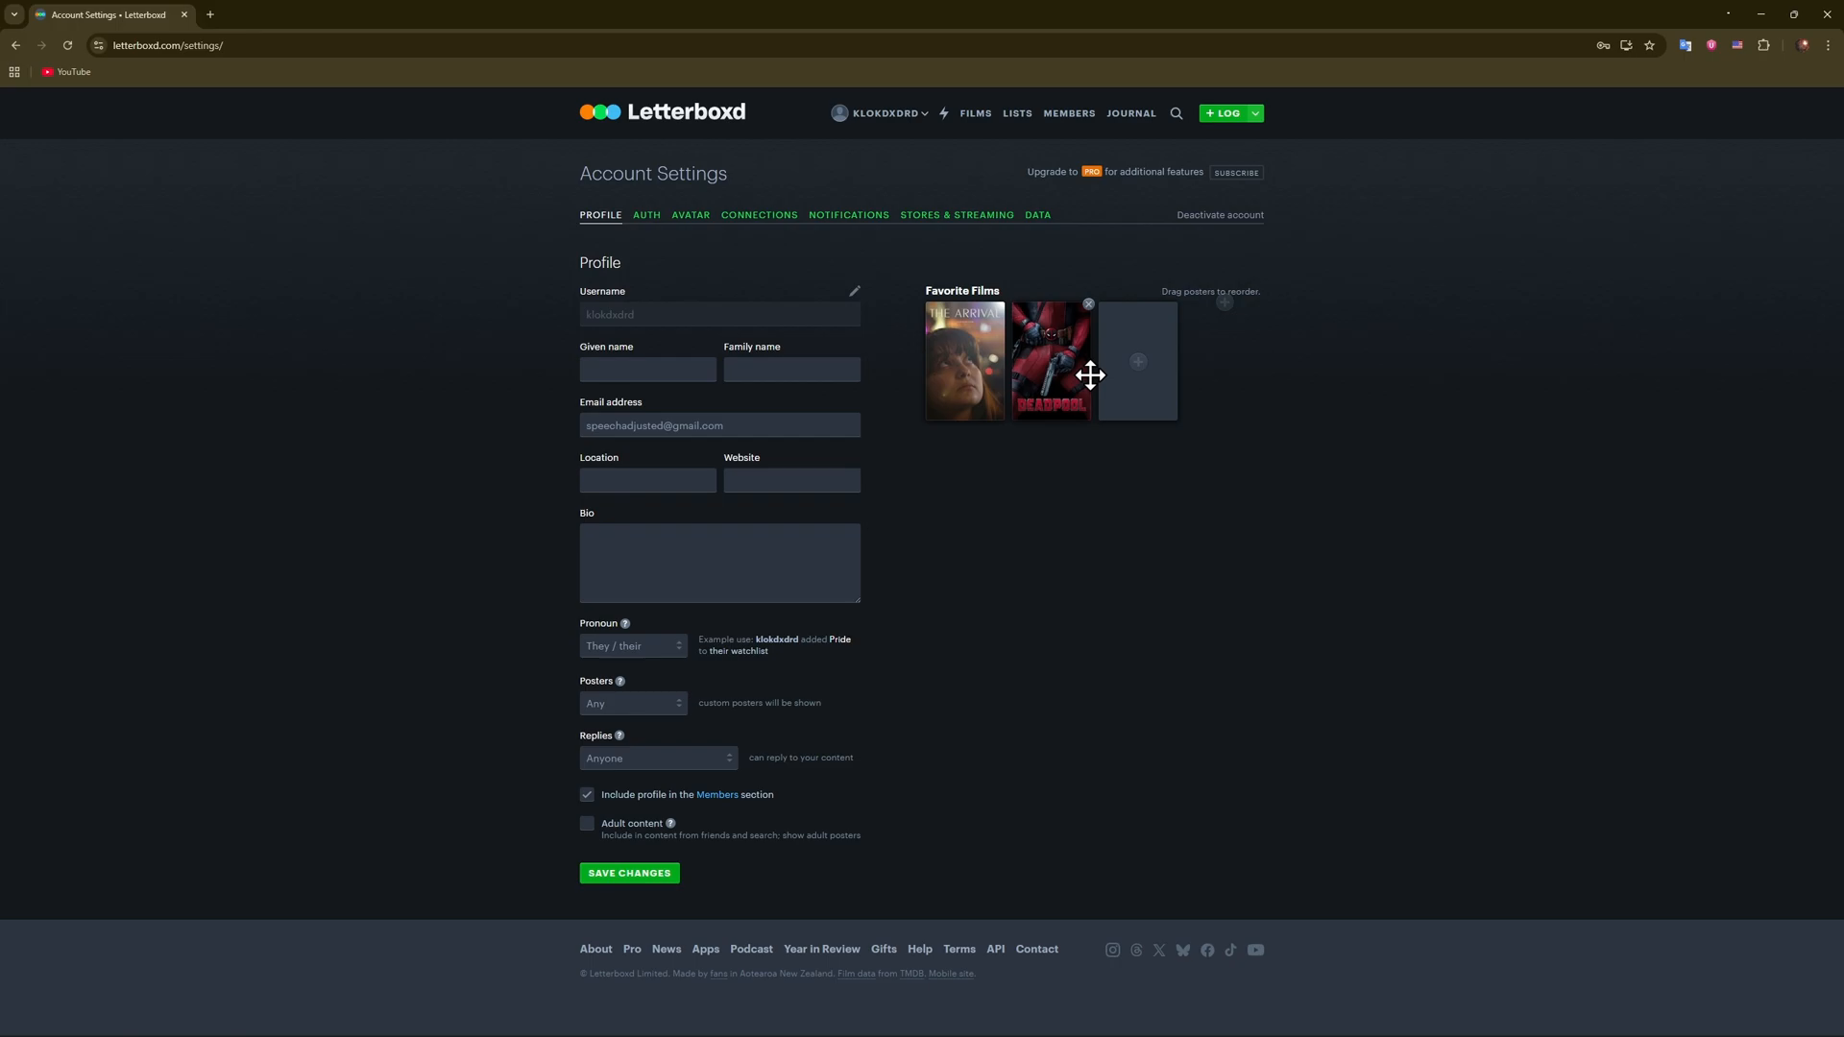
pyautogui.click(1137, 361)
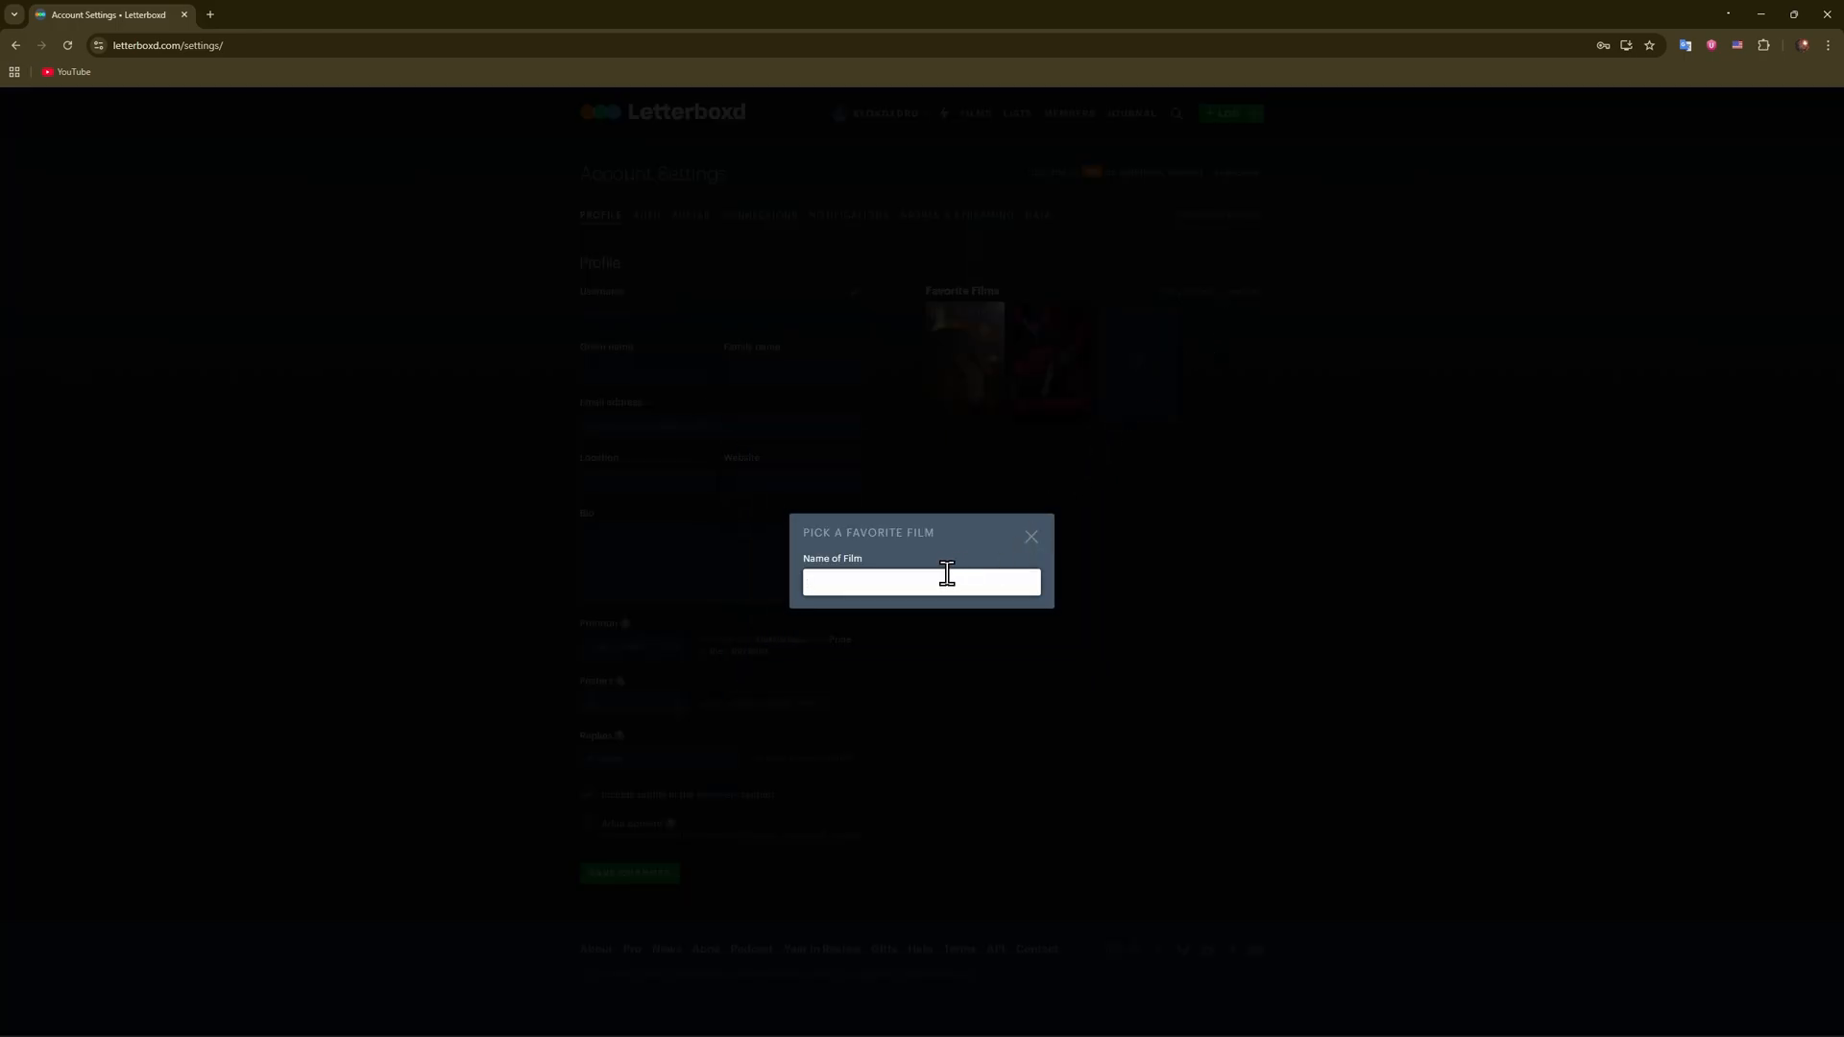
# Search 'wolverine' and add Logan (2017) as the fourth favourite film.
pyautogui.write('wolverine')
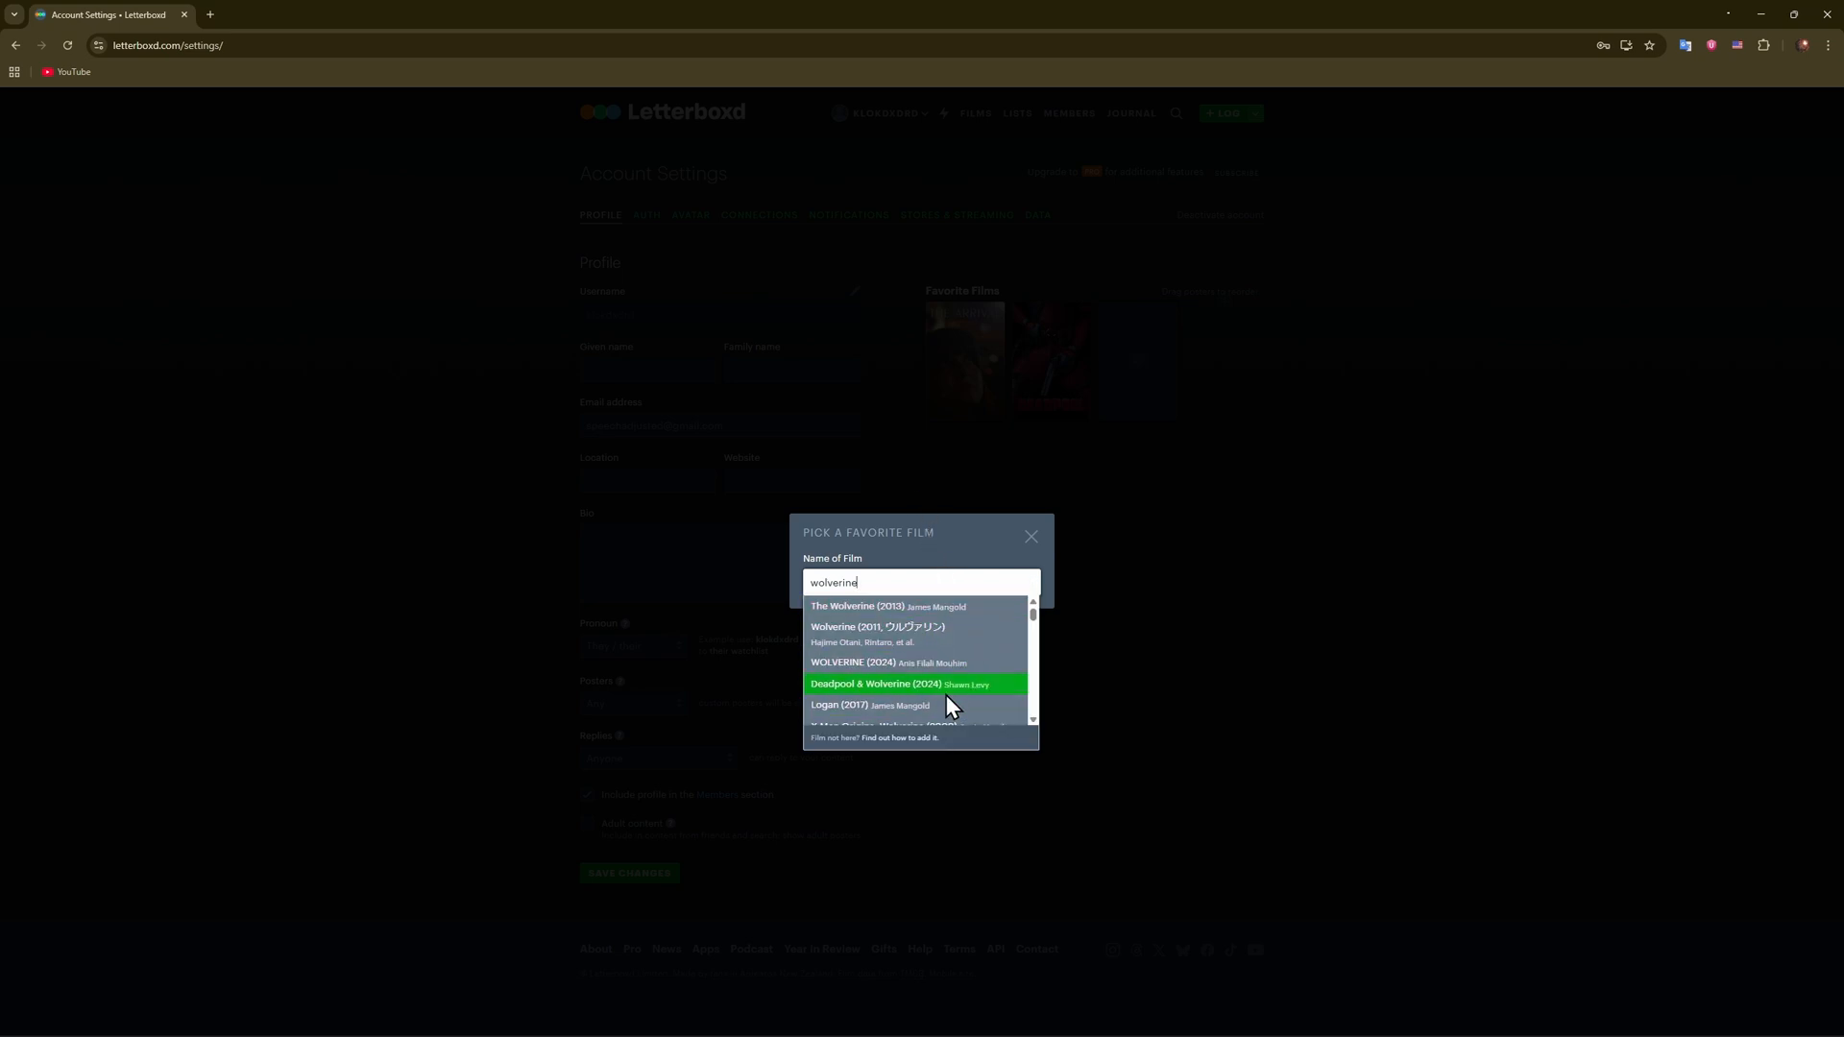
pyautogui.moveTo(868, 706)
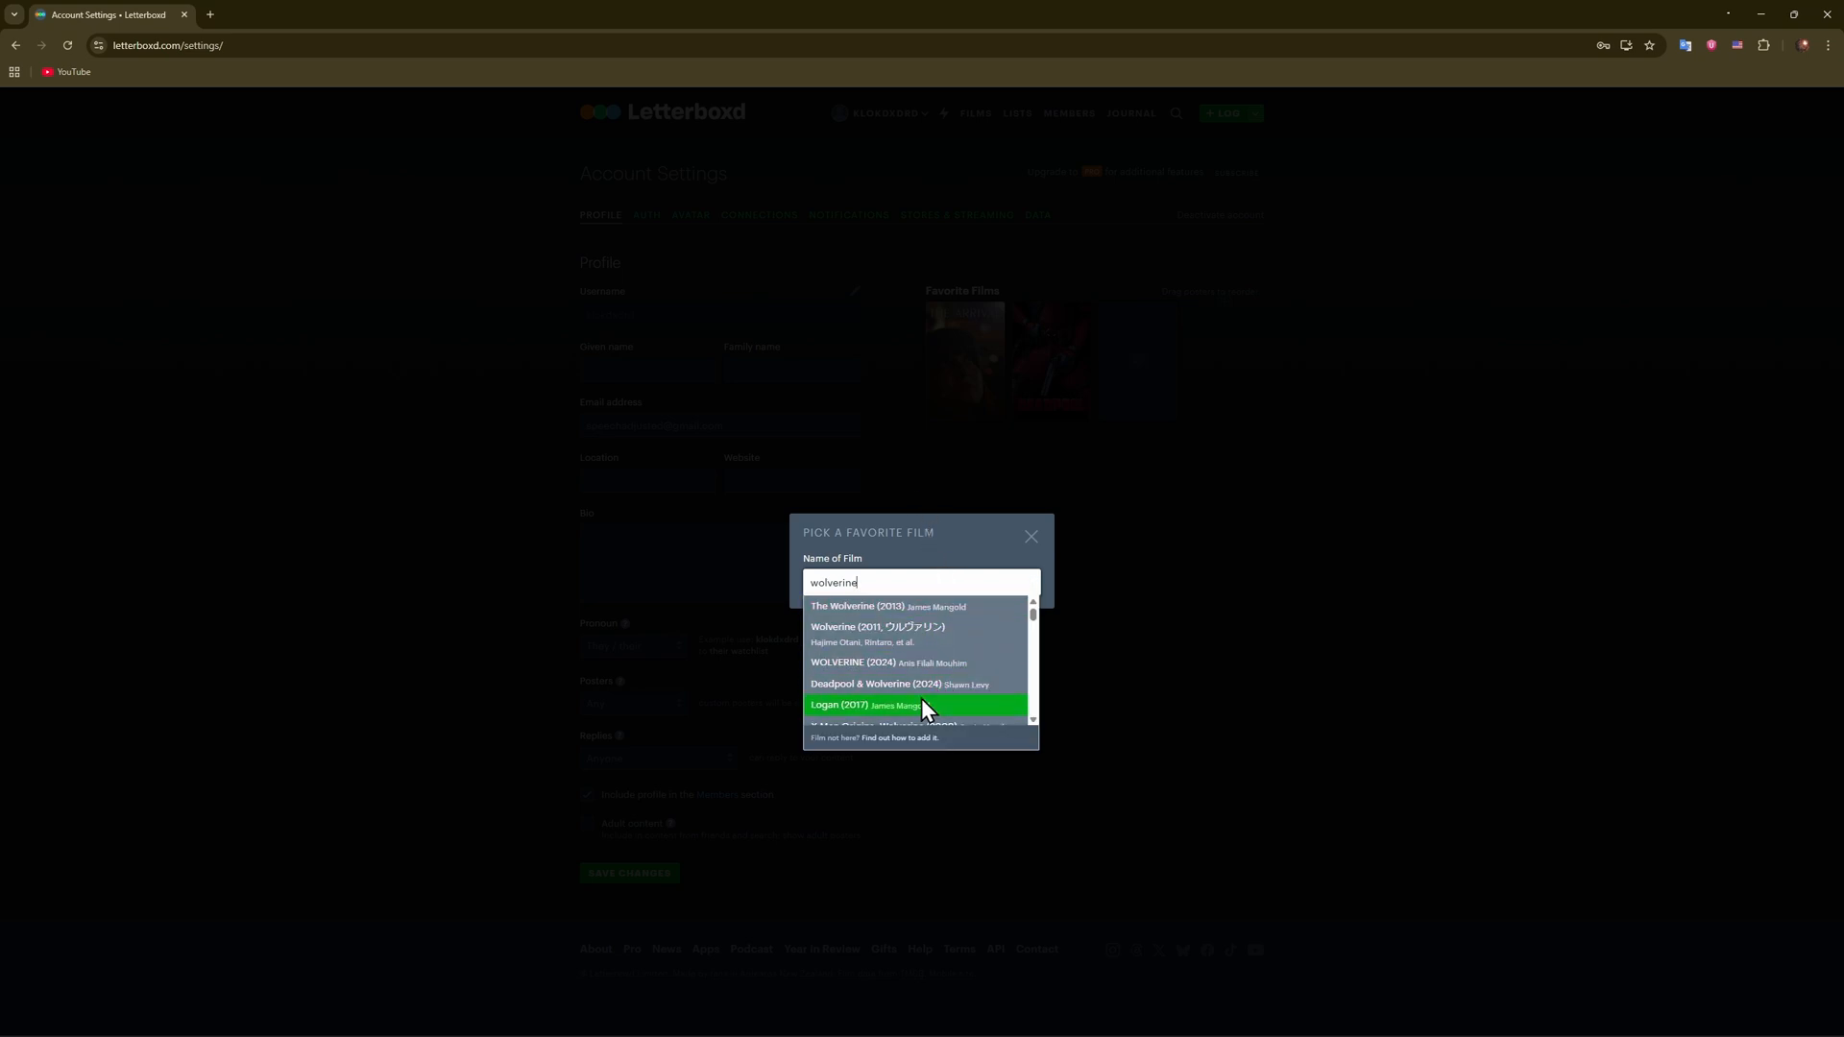
pyautogui.click(870, 704)
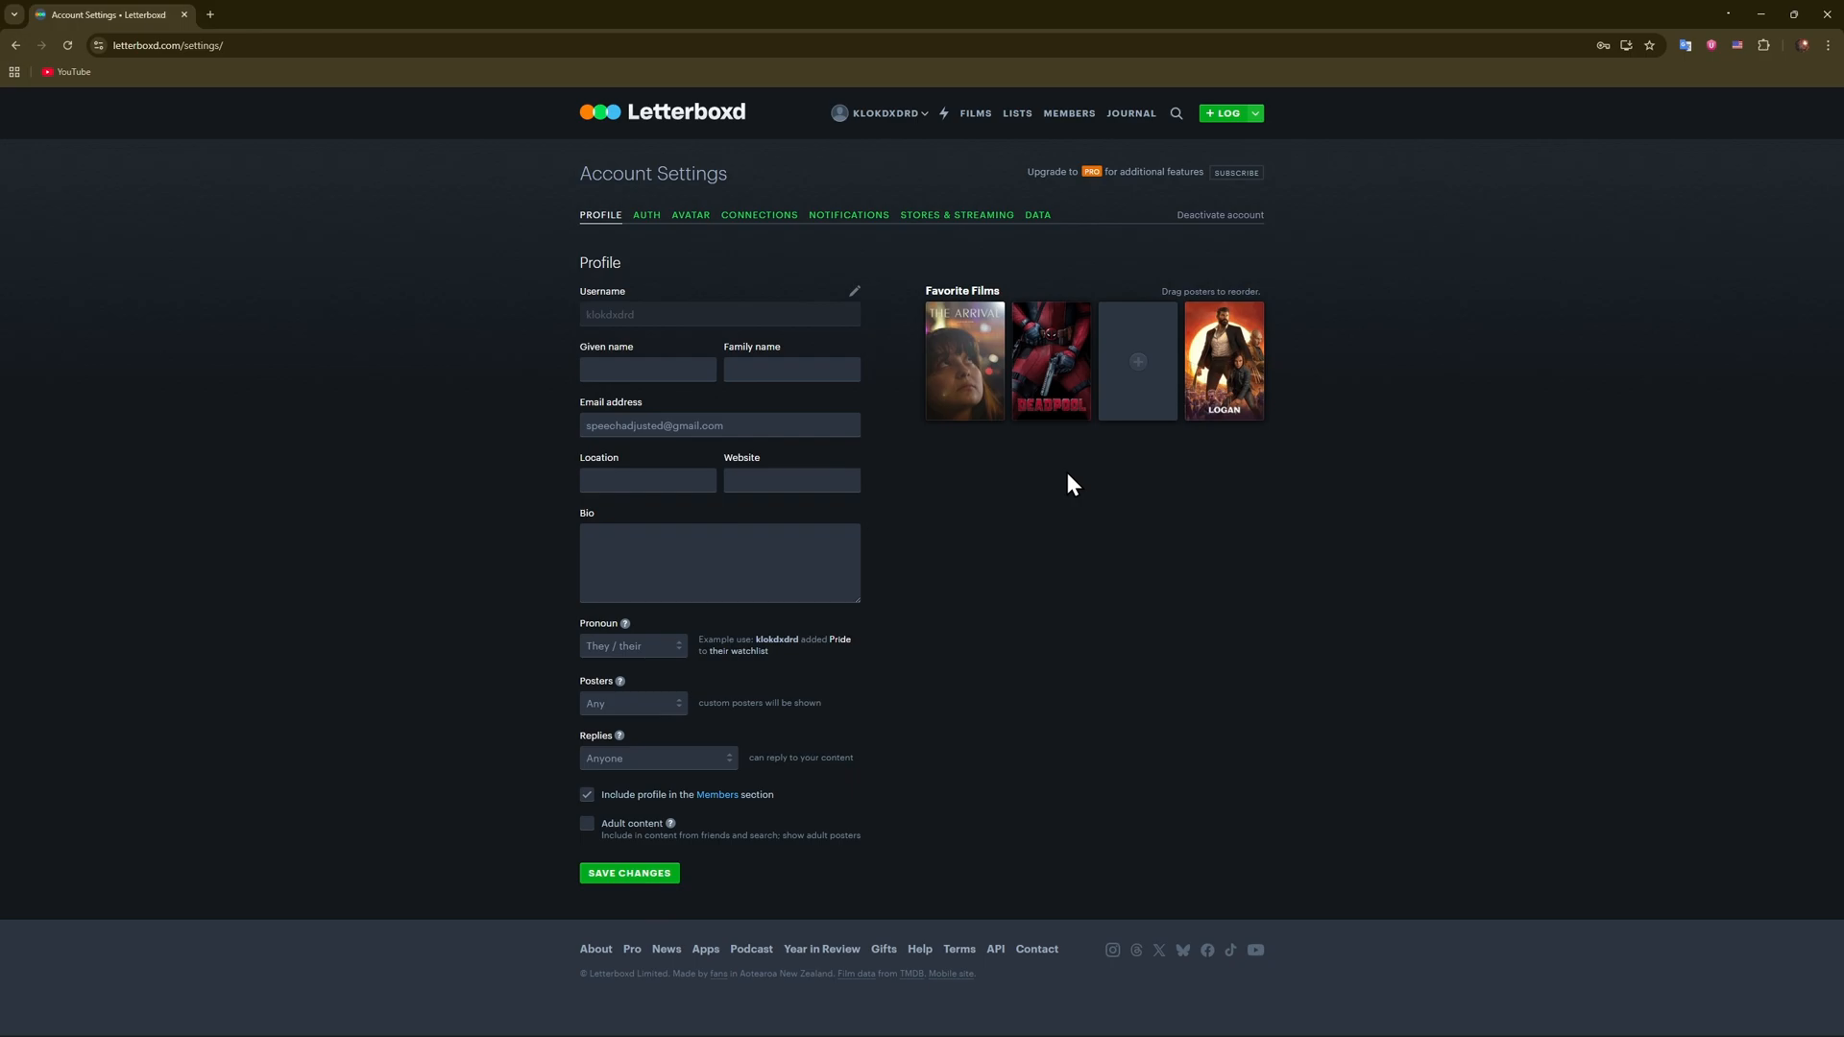
pyautogui.click(1136, 361)
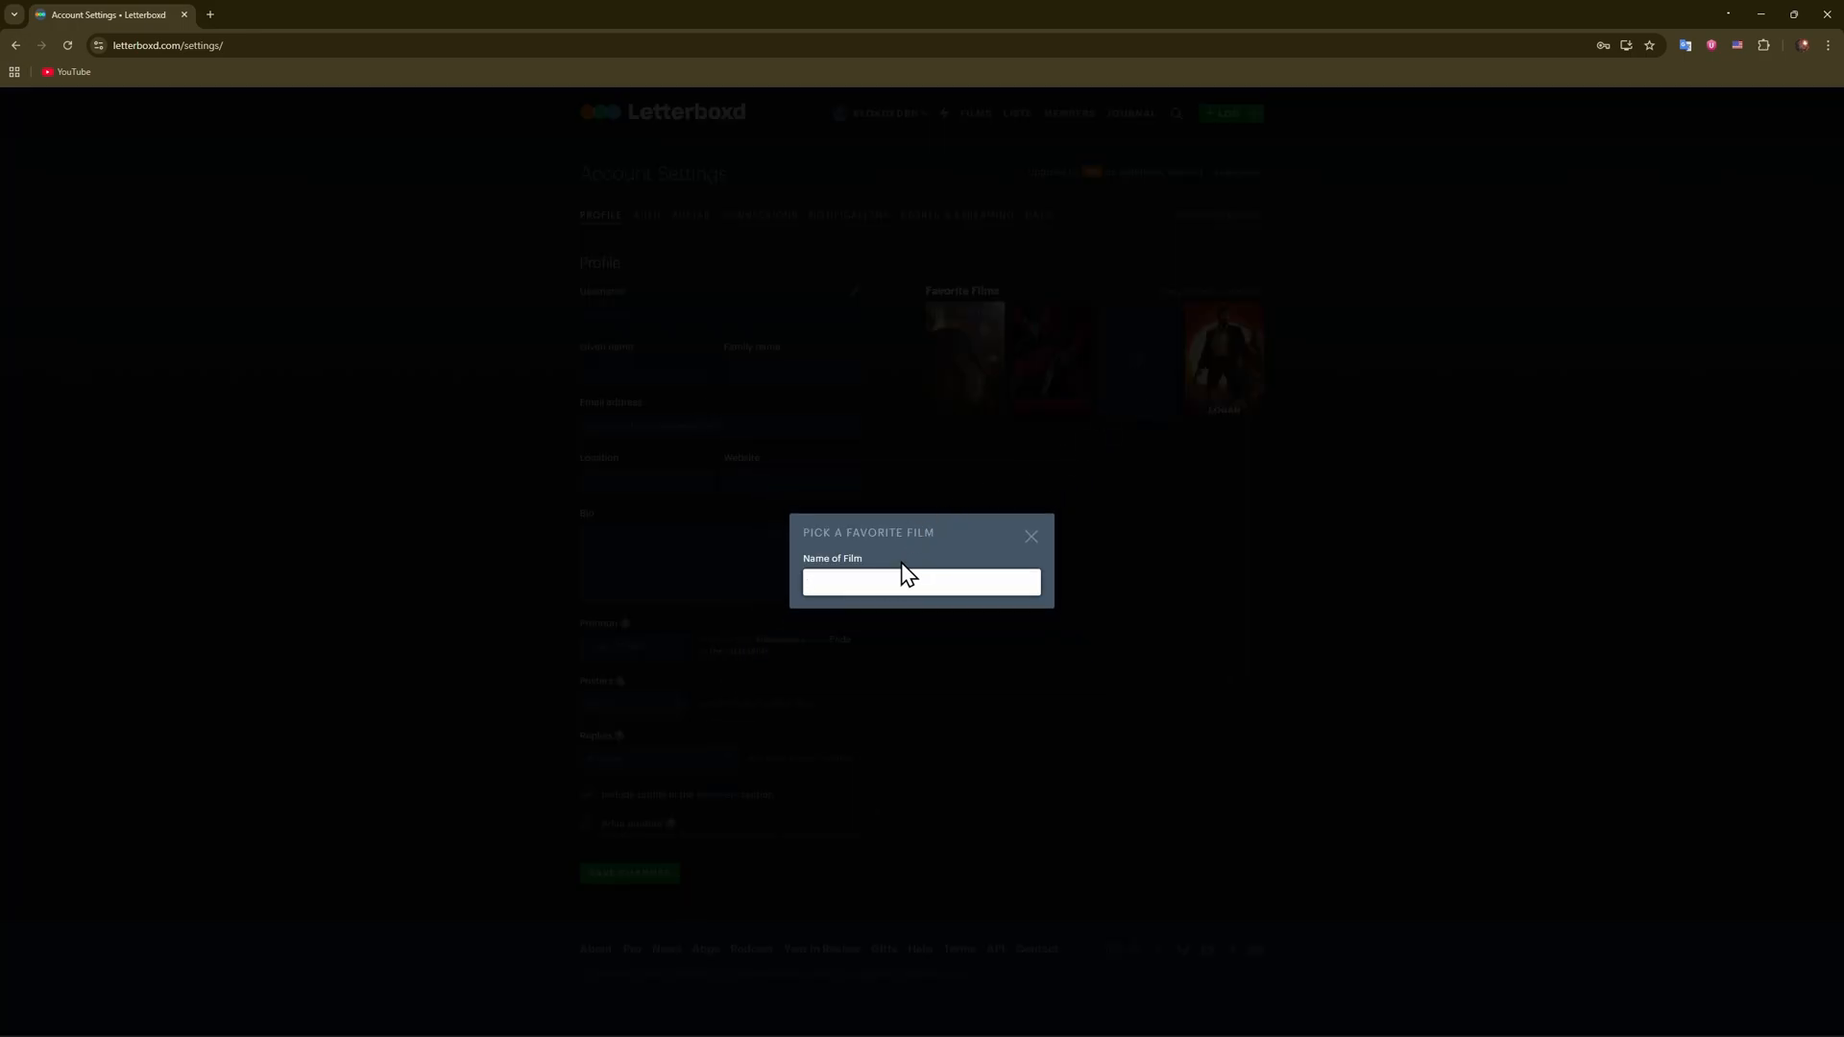
# Search 'spider man' and add The Amazing Spider-Man to the third slot.
pyautogui.write('spider man')
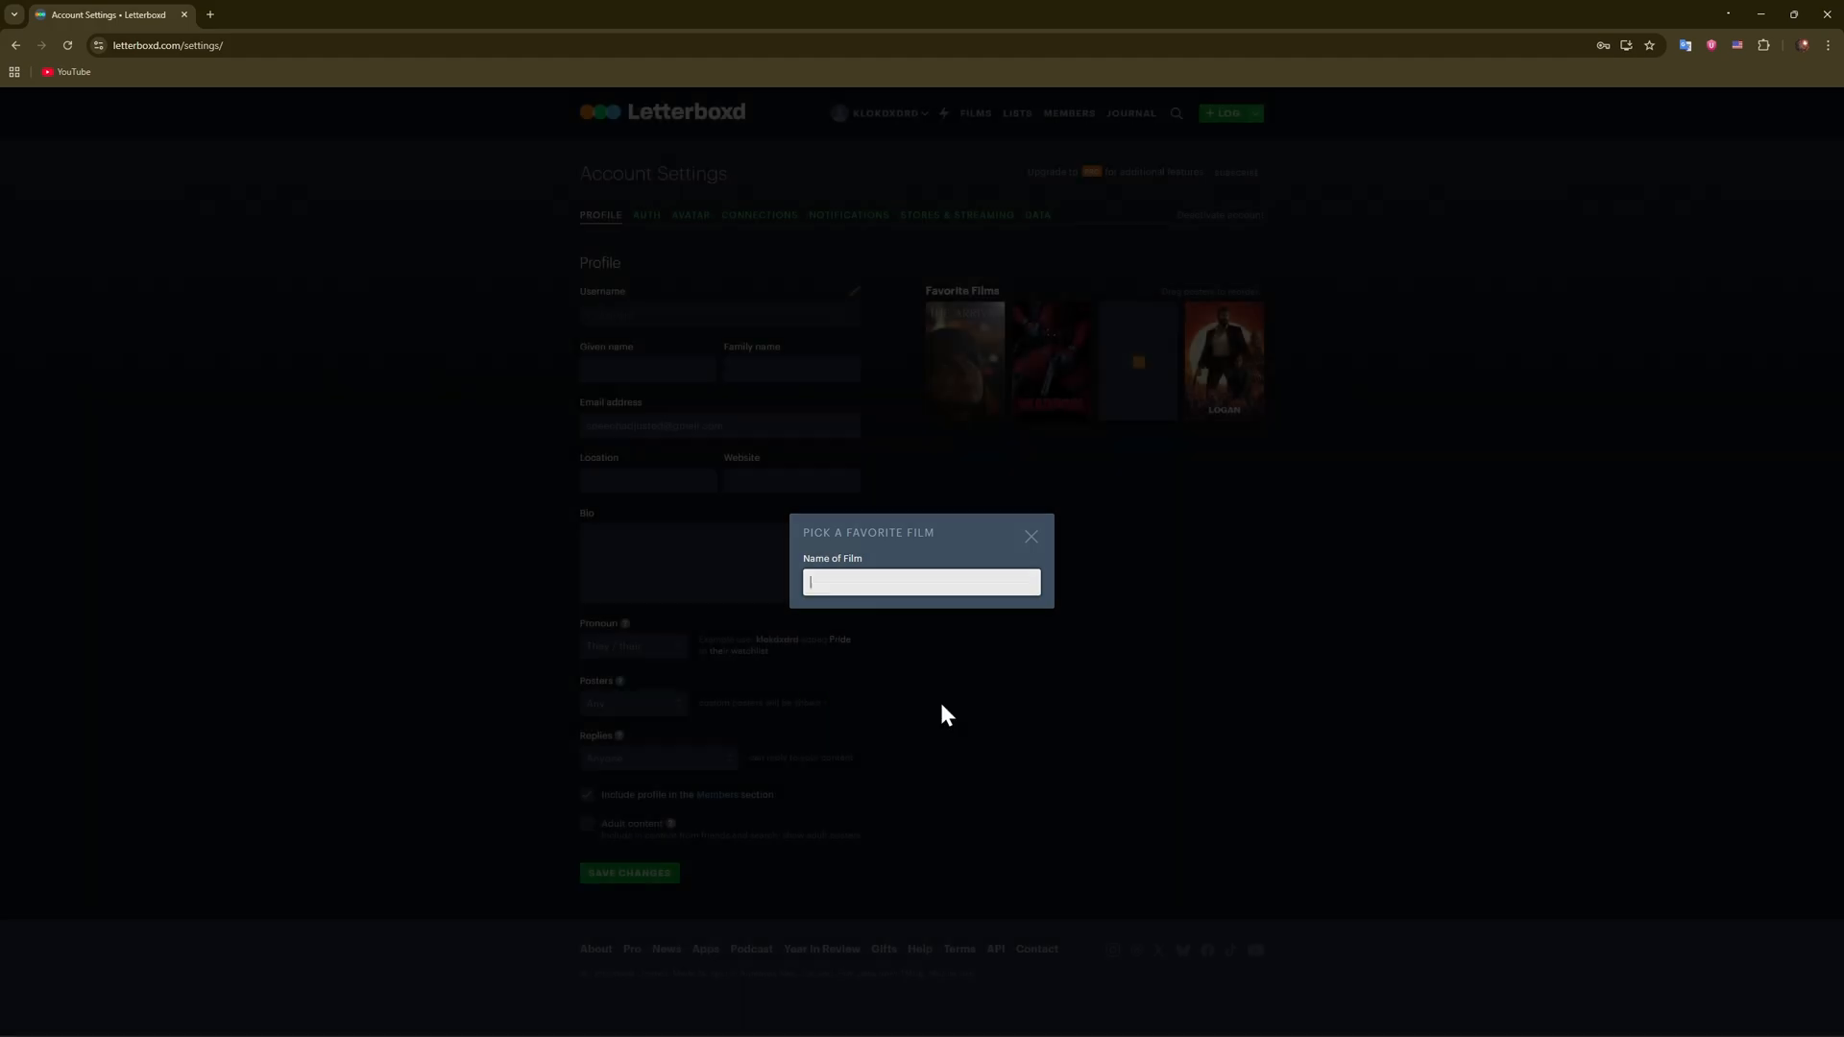
pyautogui.click(1031, 536)
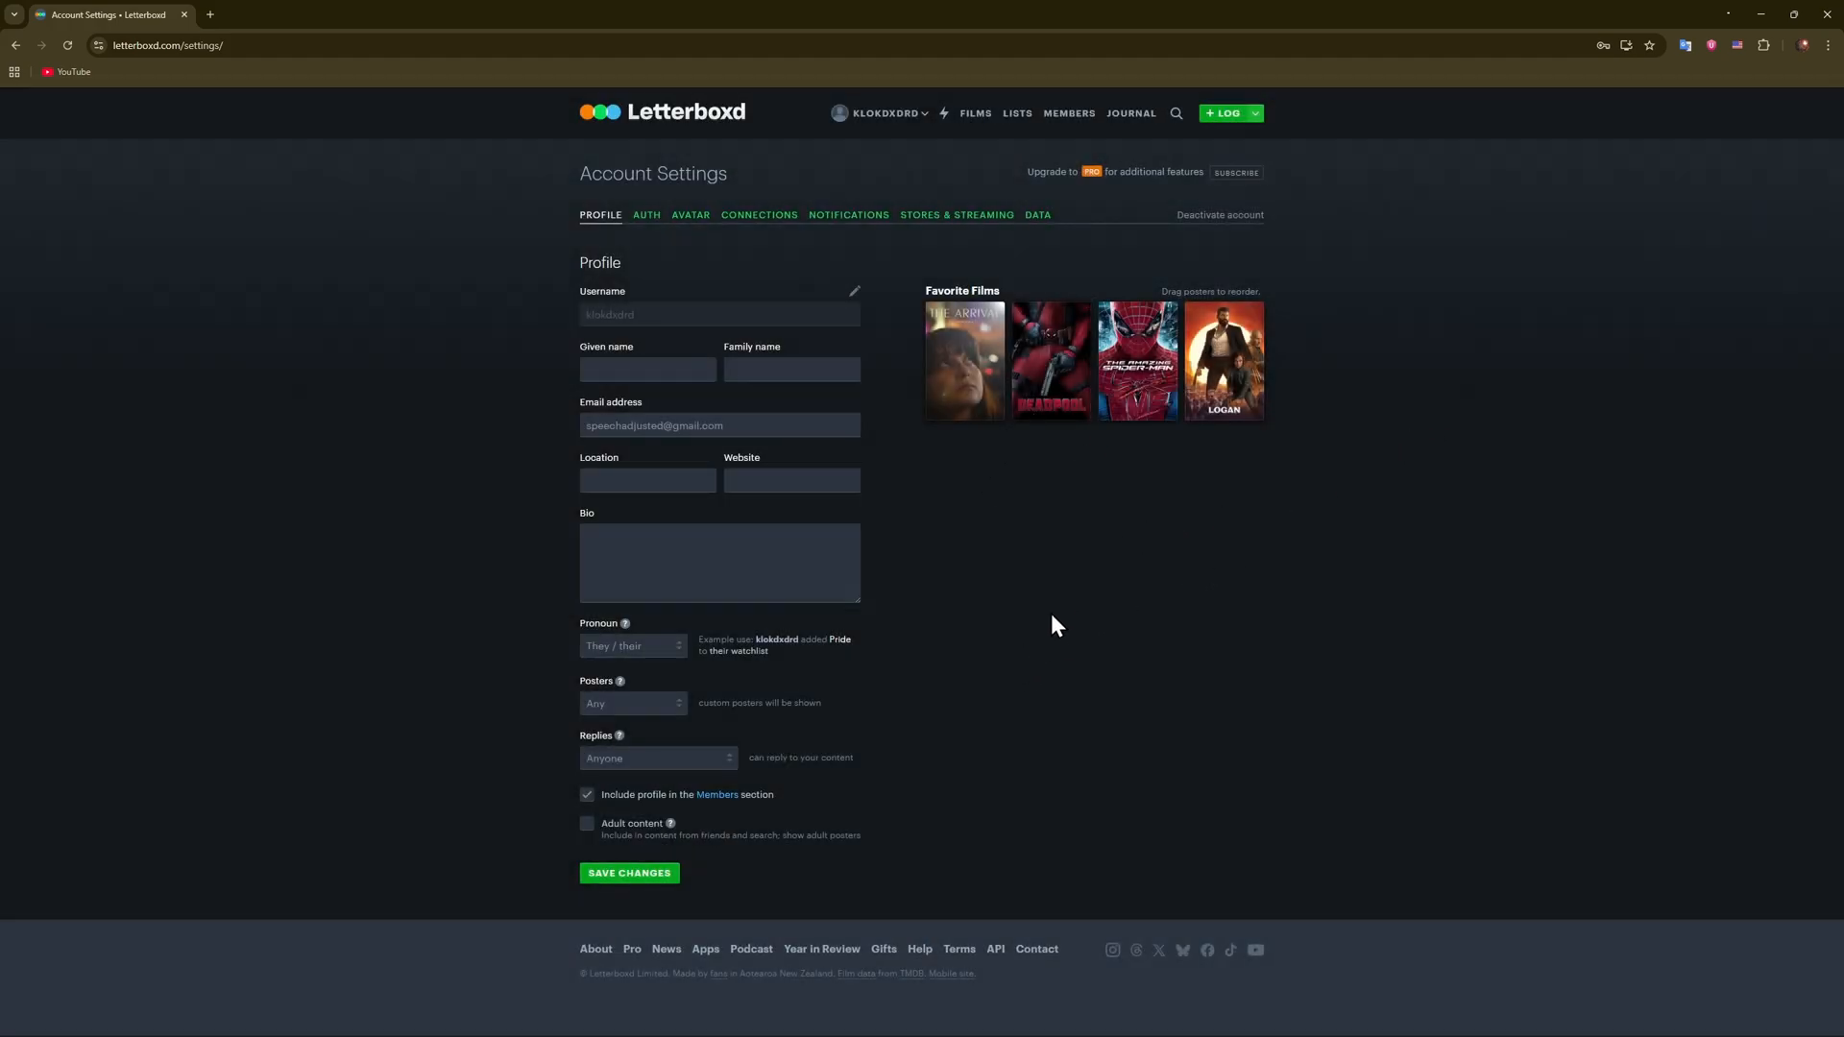
pyautogui.moveTo(1264, 361)
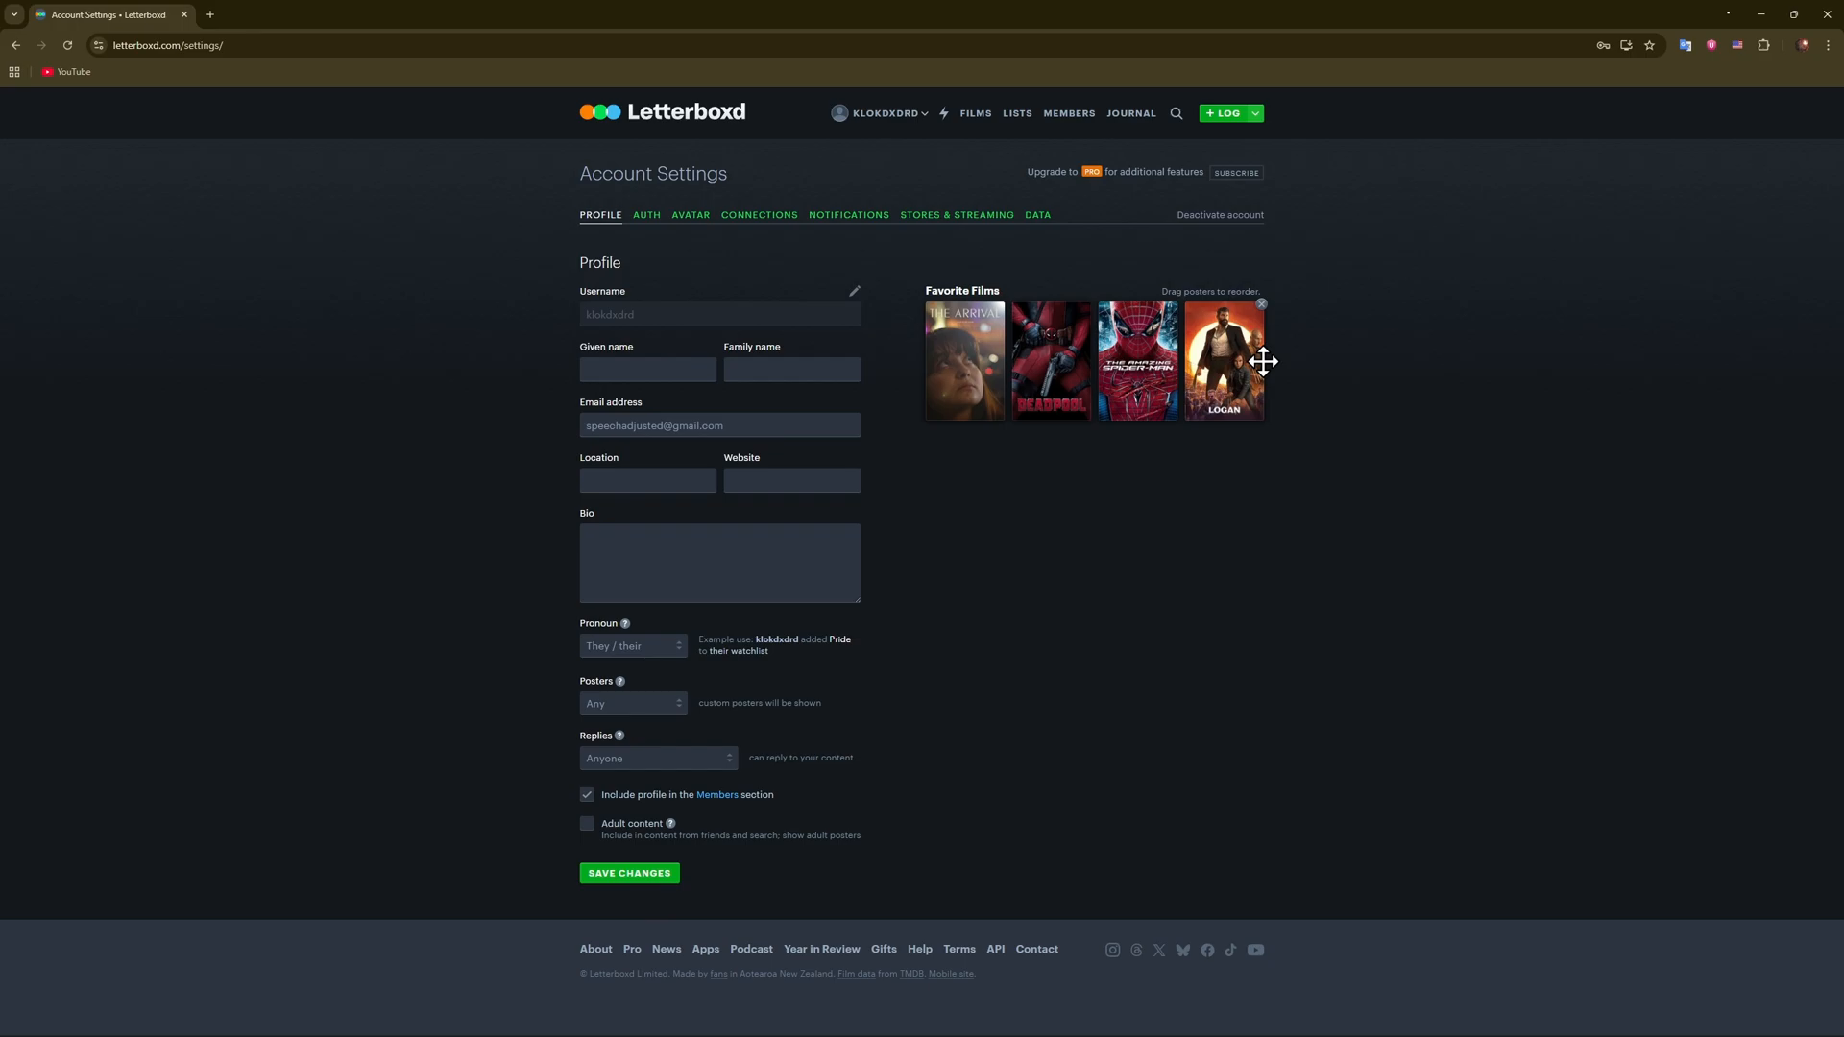
pyautogui.moveTo(942, 359)
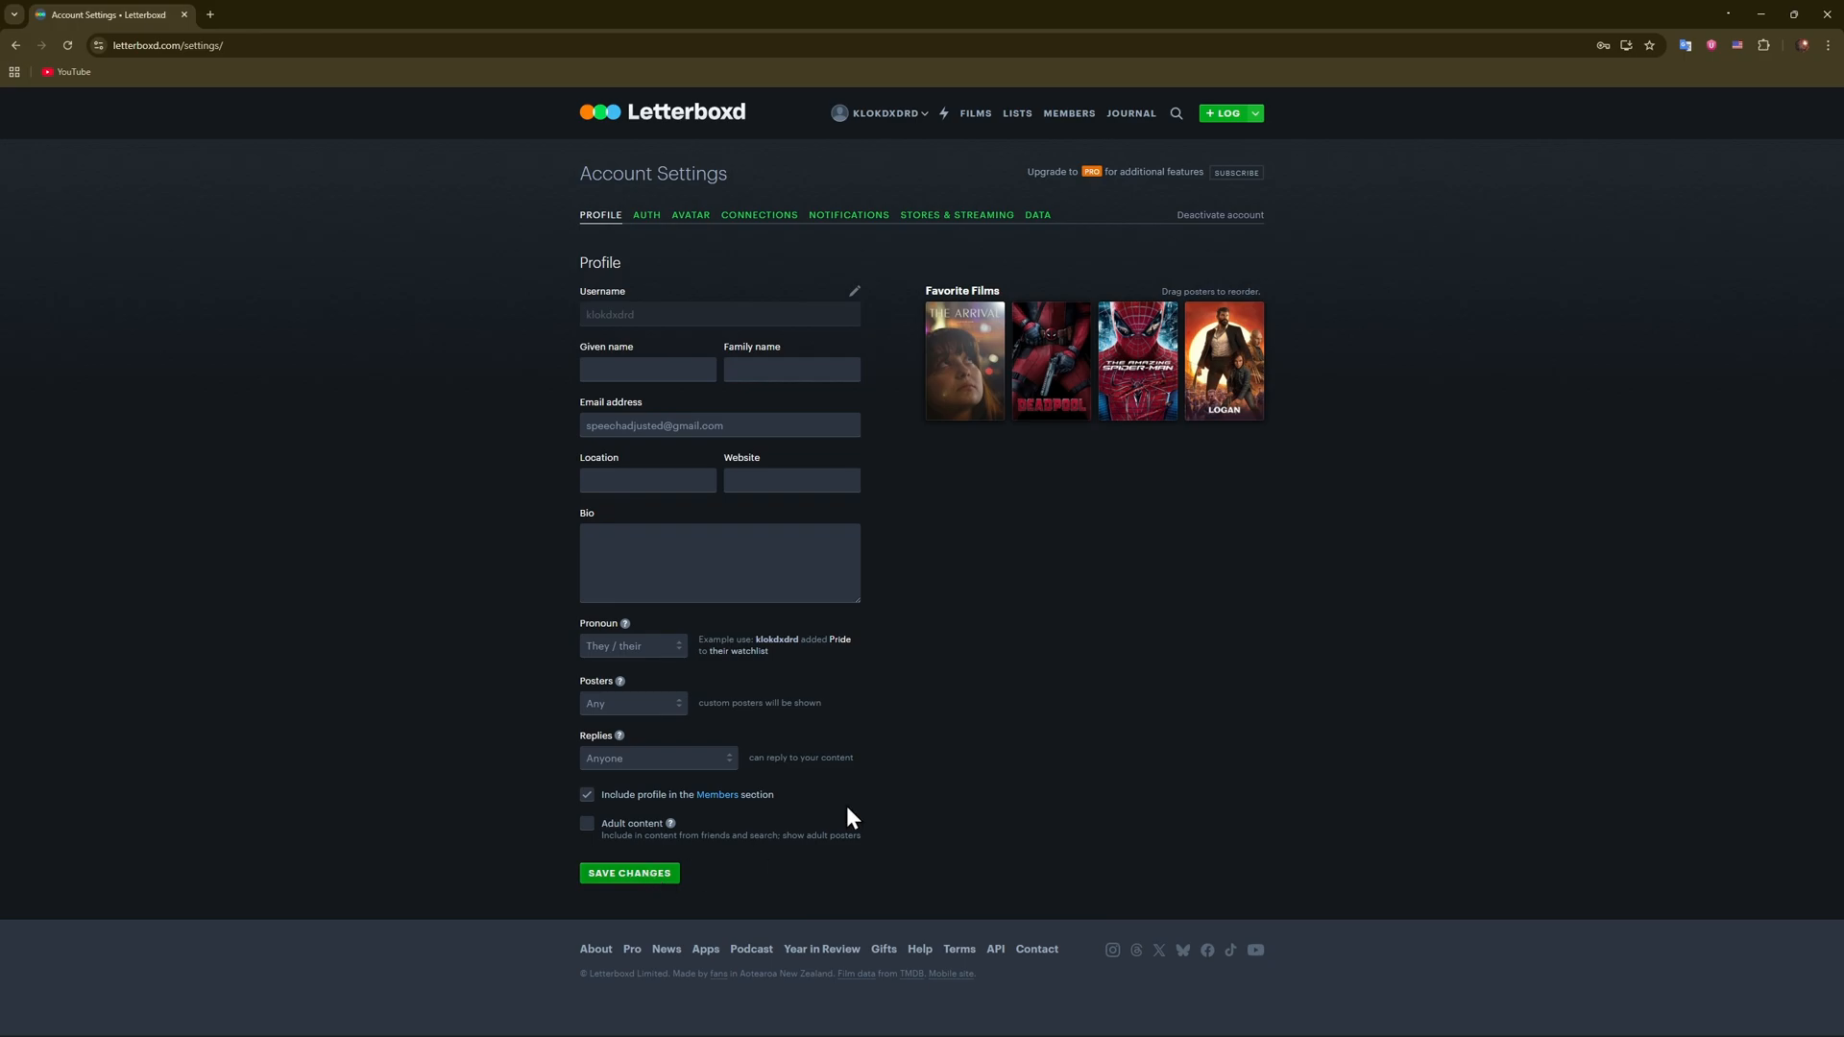
# Save the favourite-film changes and go to the public profile page.
pyautogui.click(882, 113)
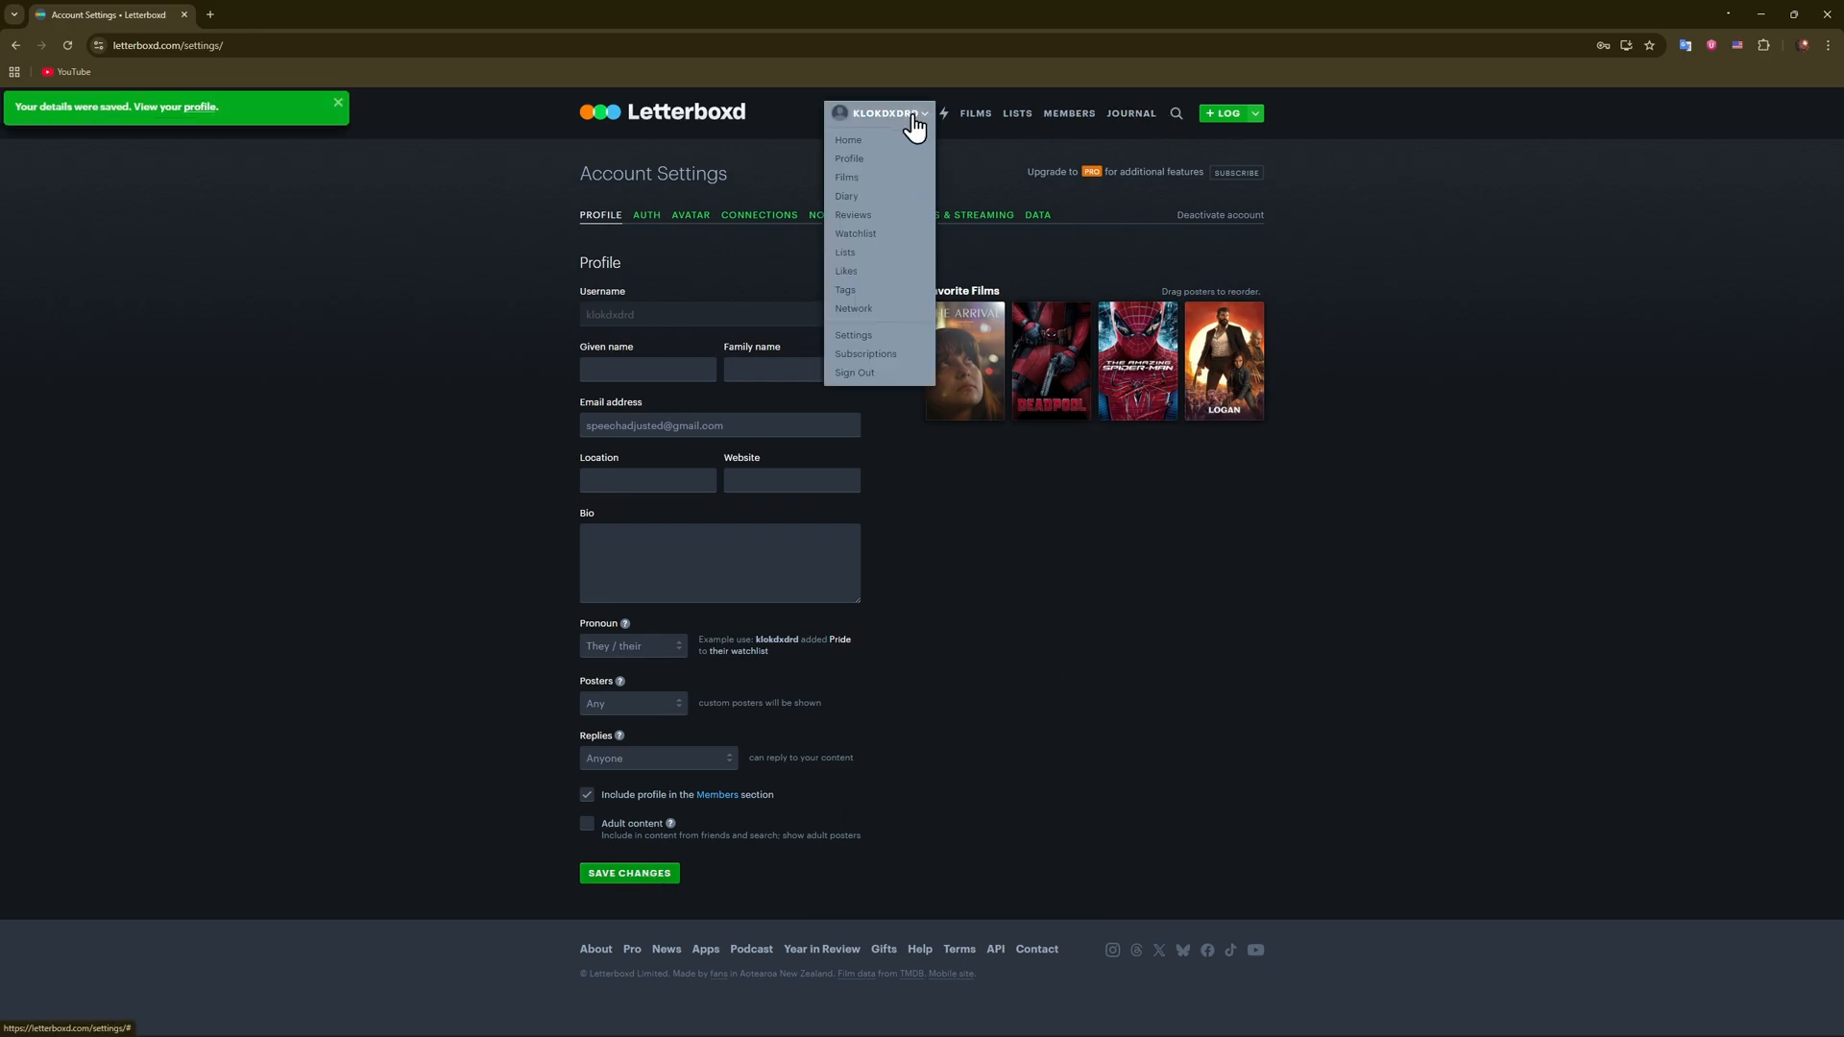
pyautogui.click(848, 158)
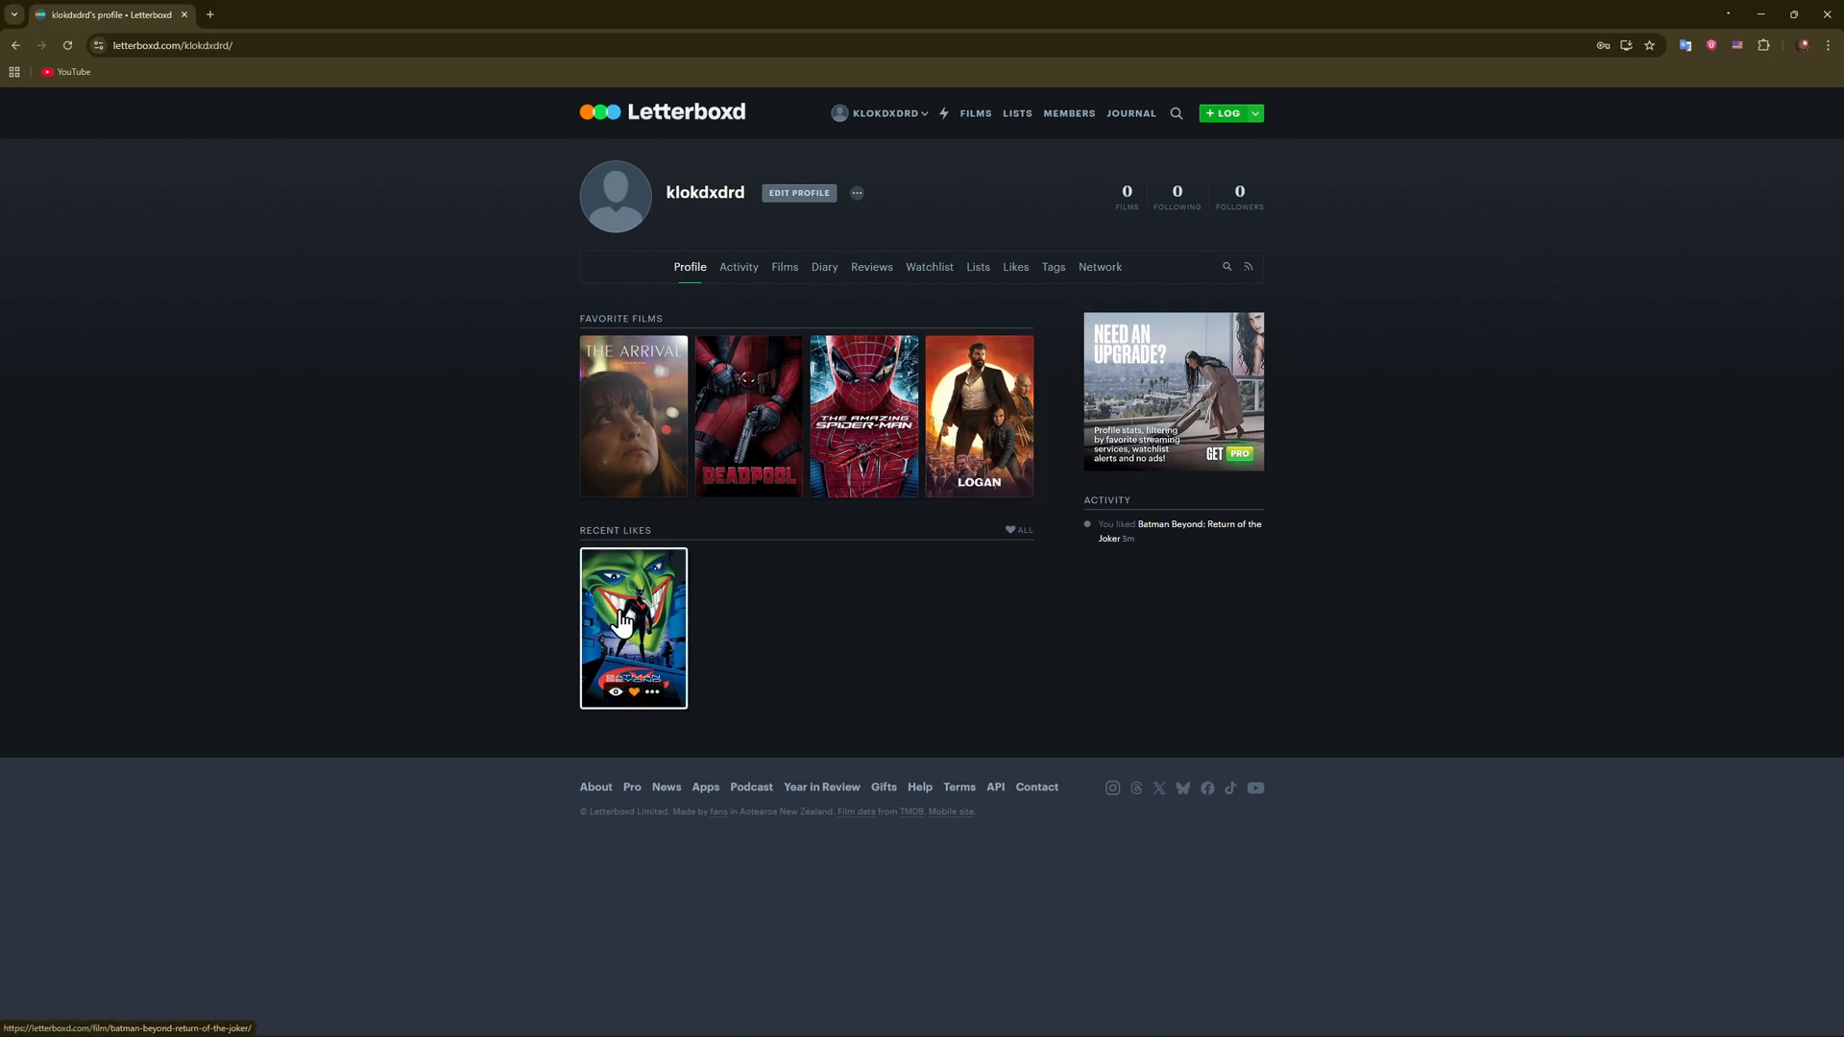
pyautogui.moveTo(864, 414)
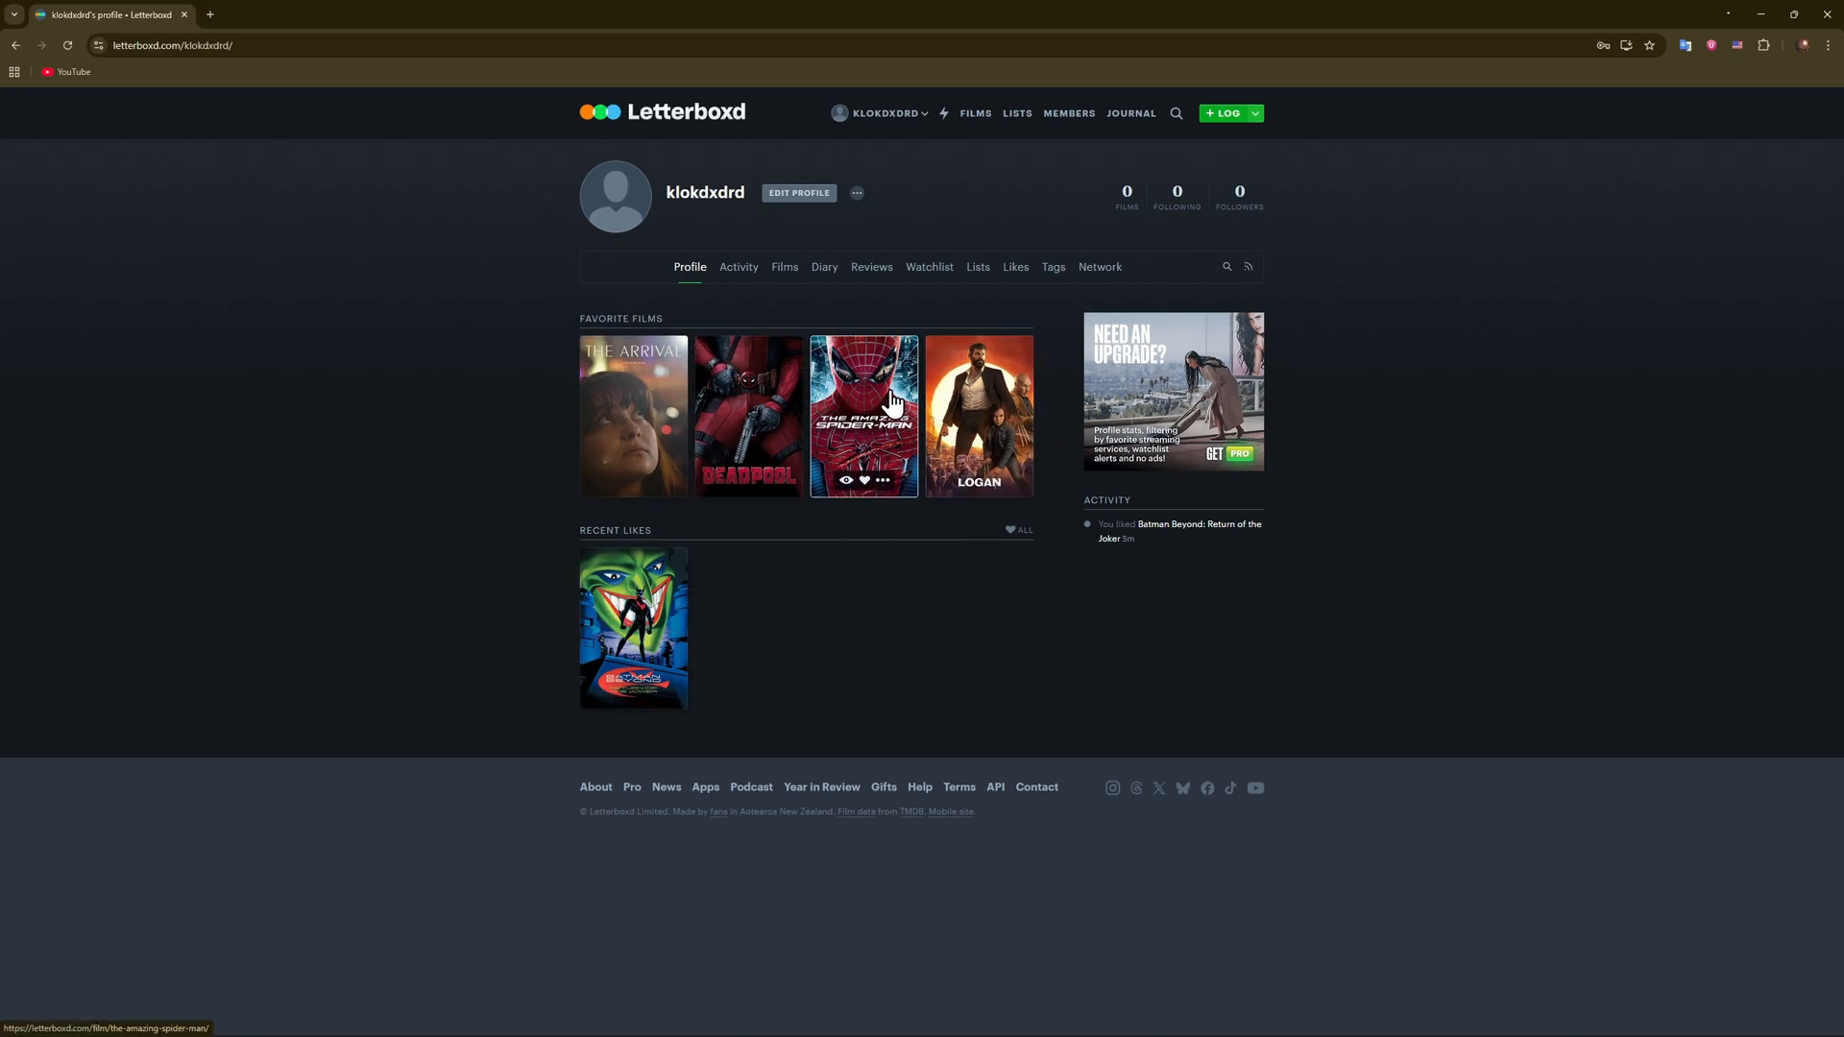
pyautogui.moveTo(990, 445)
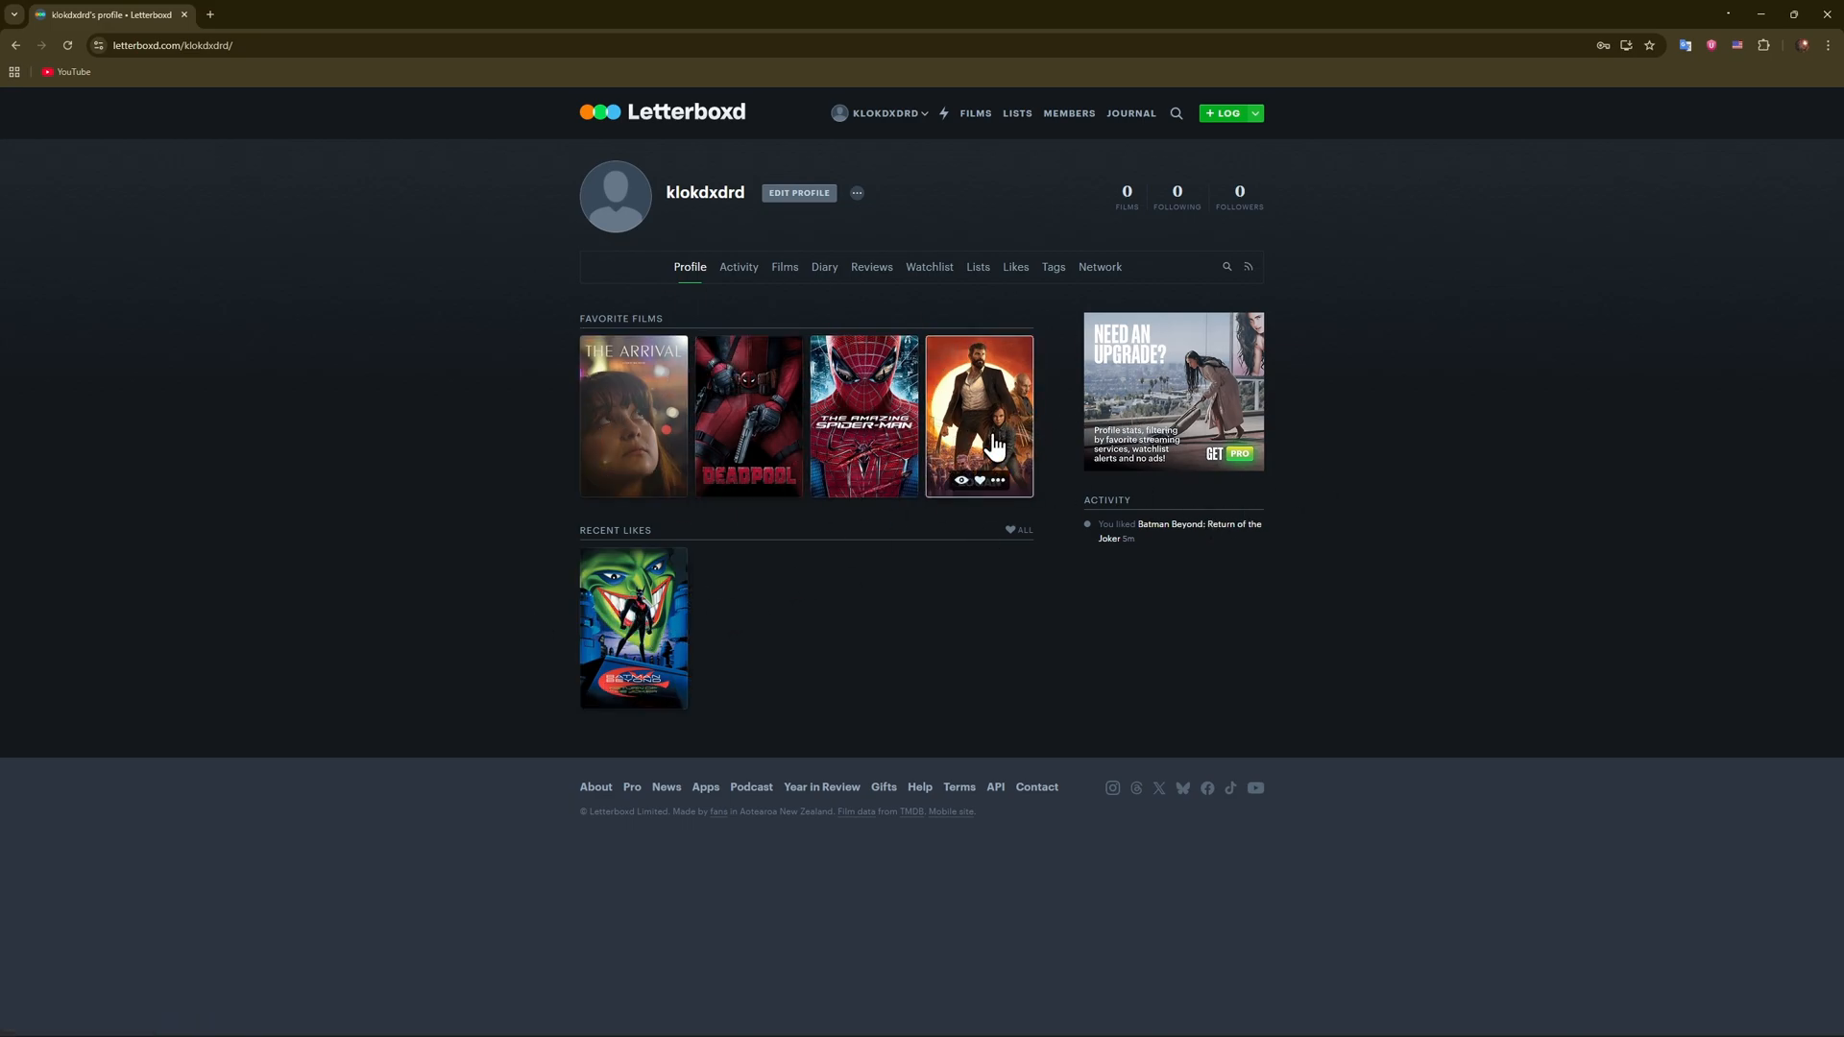